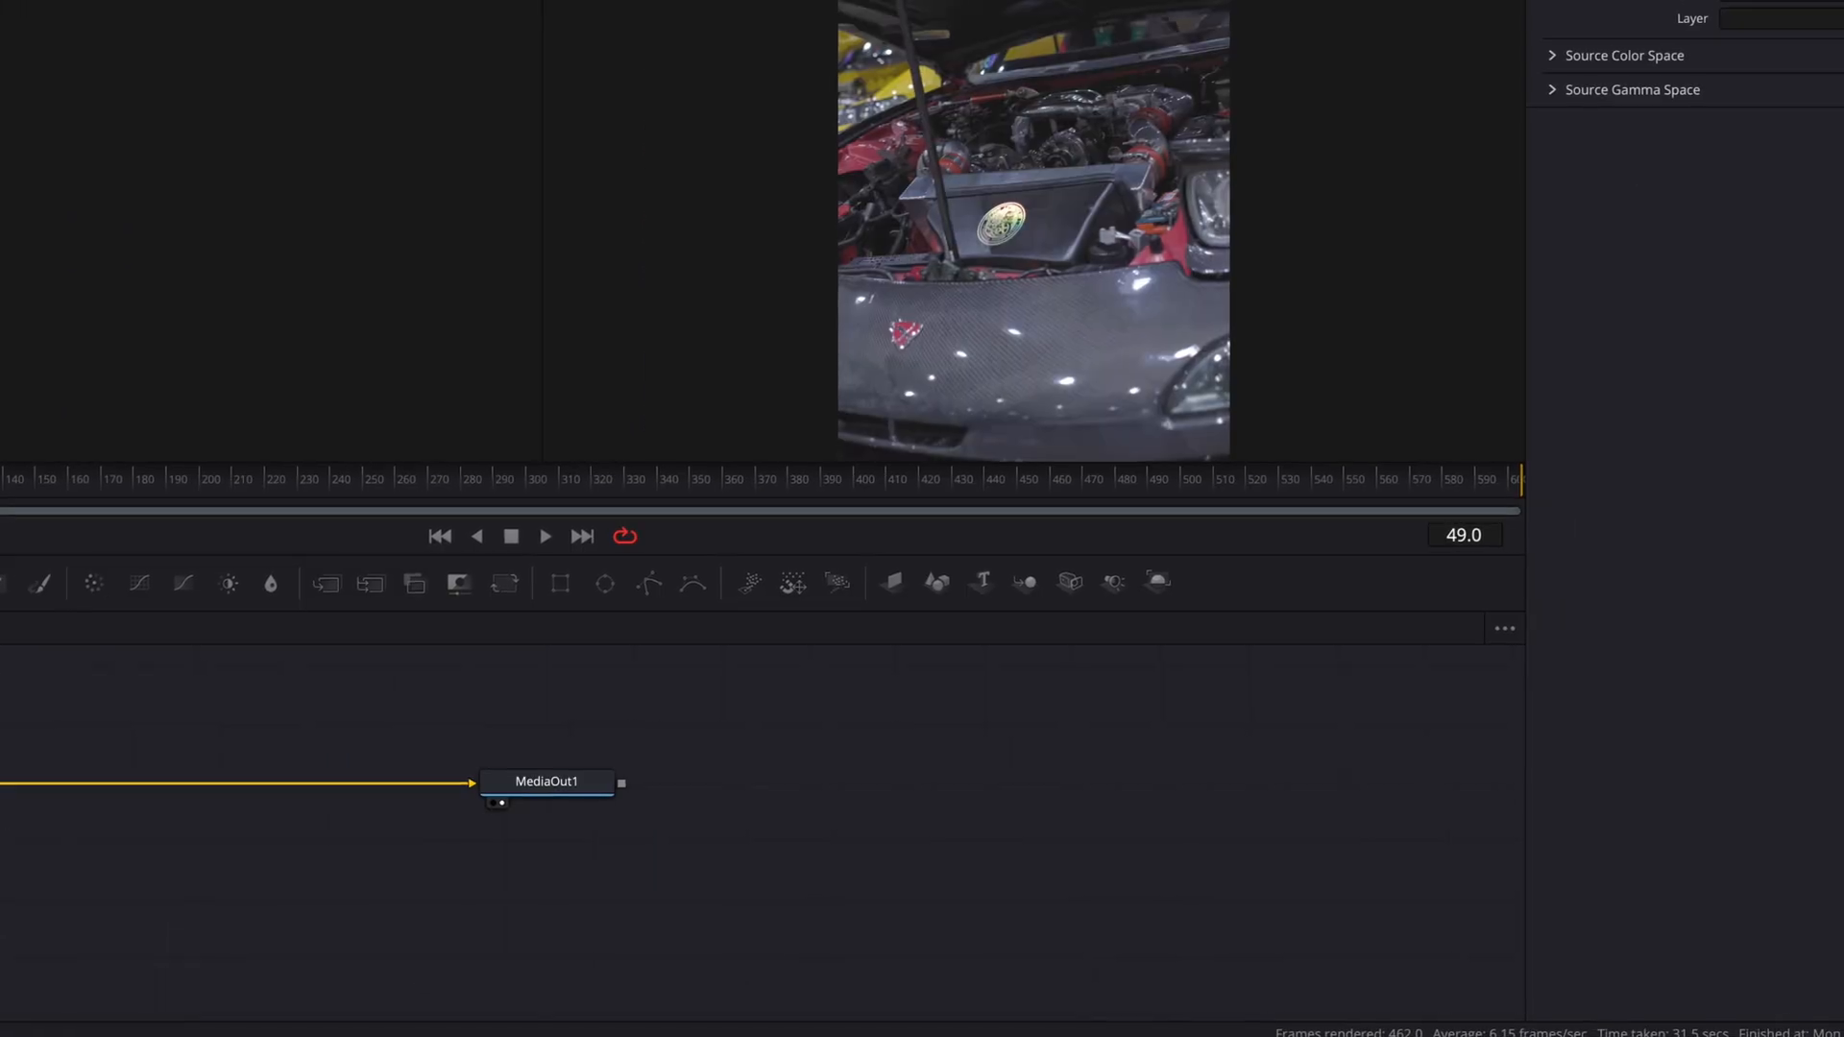
Step: Insert a Planar Tracker between MediaIn1 and MediaOut1, then outline the bumper near frame 429
{"action": "type", "text": "p"}
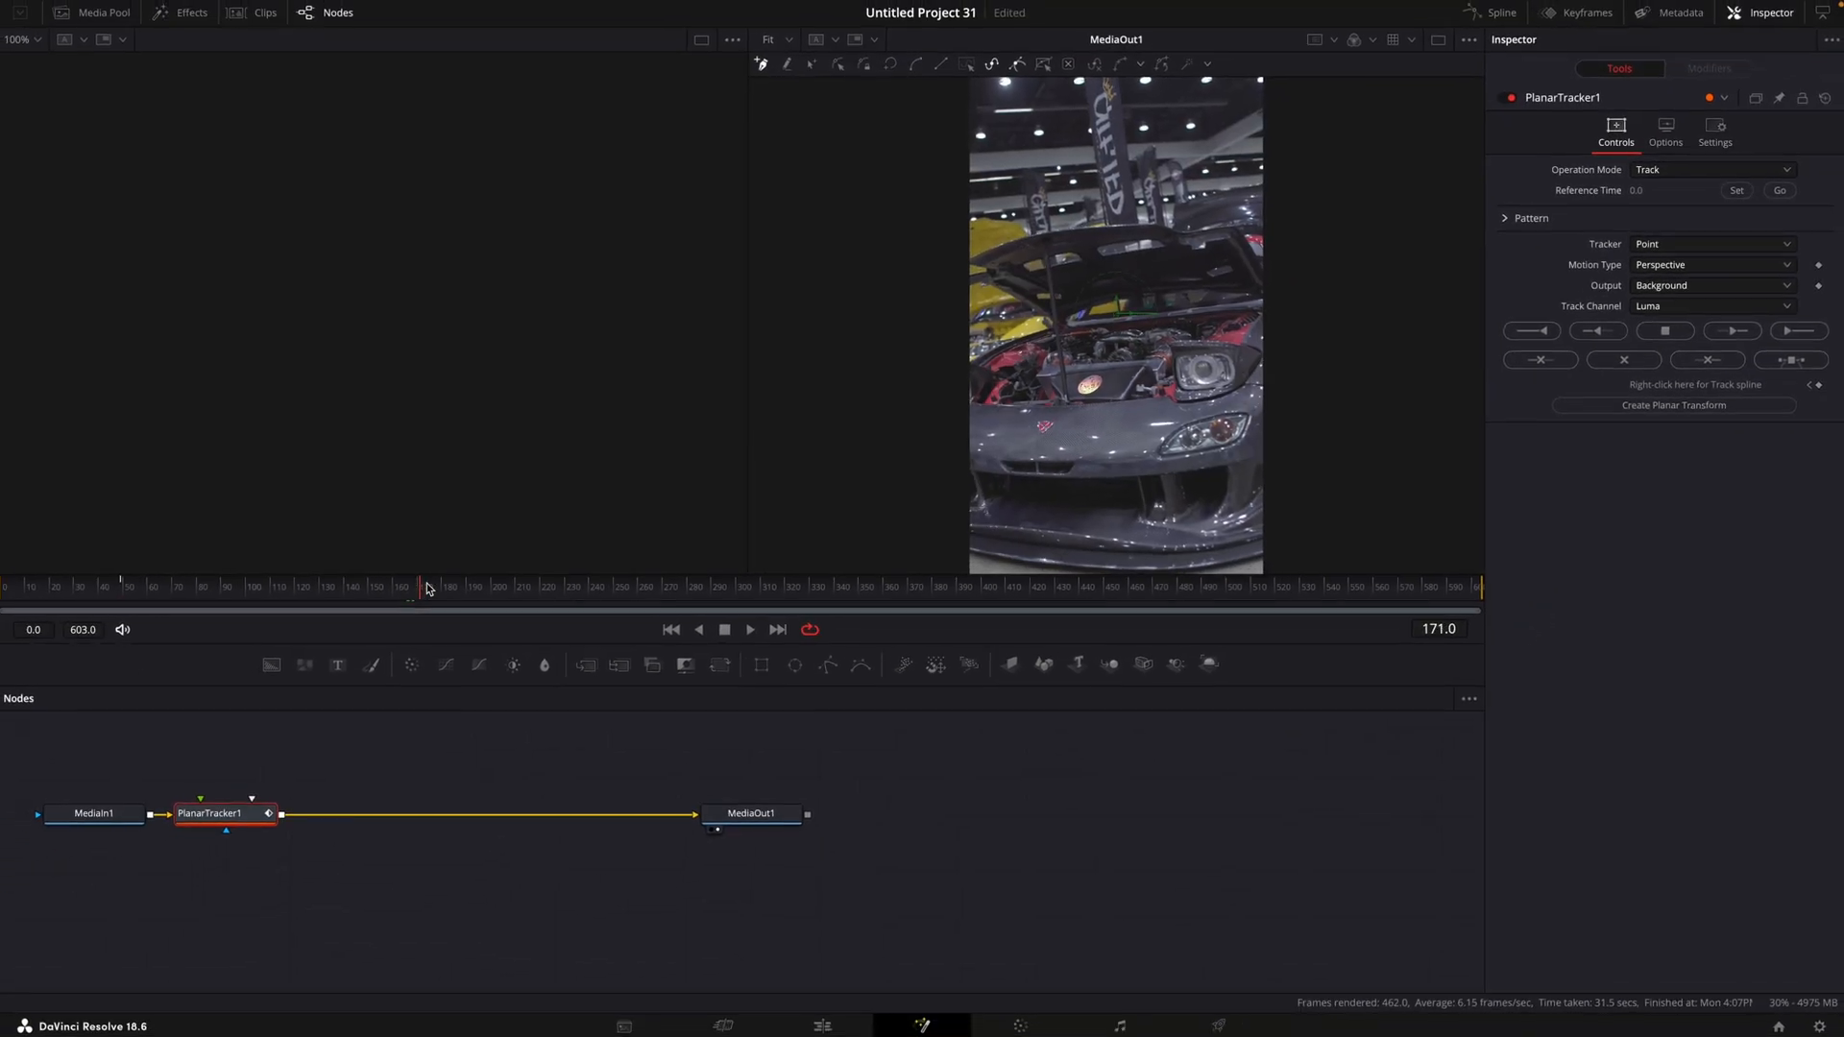
{"action": "left_click", "coordinate": [1050, 586]}
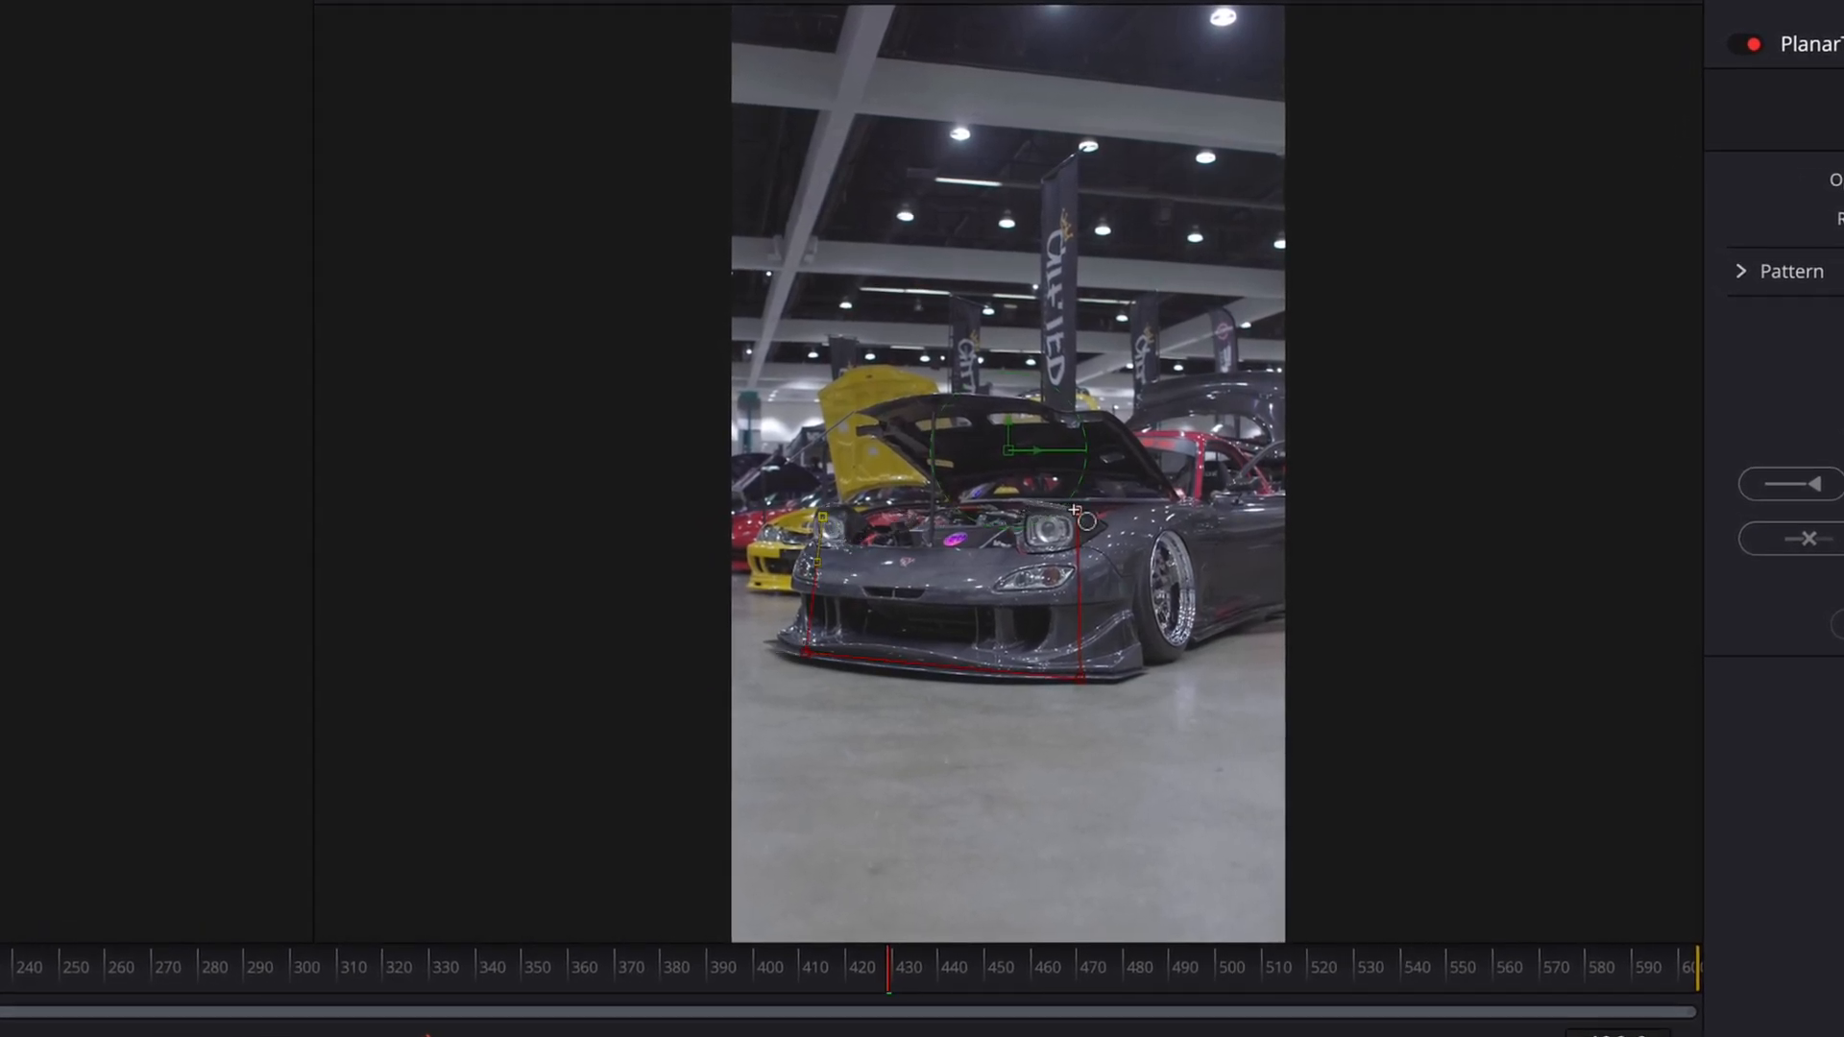
Step: Set the tracker to Hybrid Point/Area with the current frame as reference time
{"action": "left_click", "coordinate": [1612, 412]}
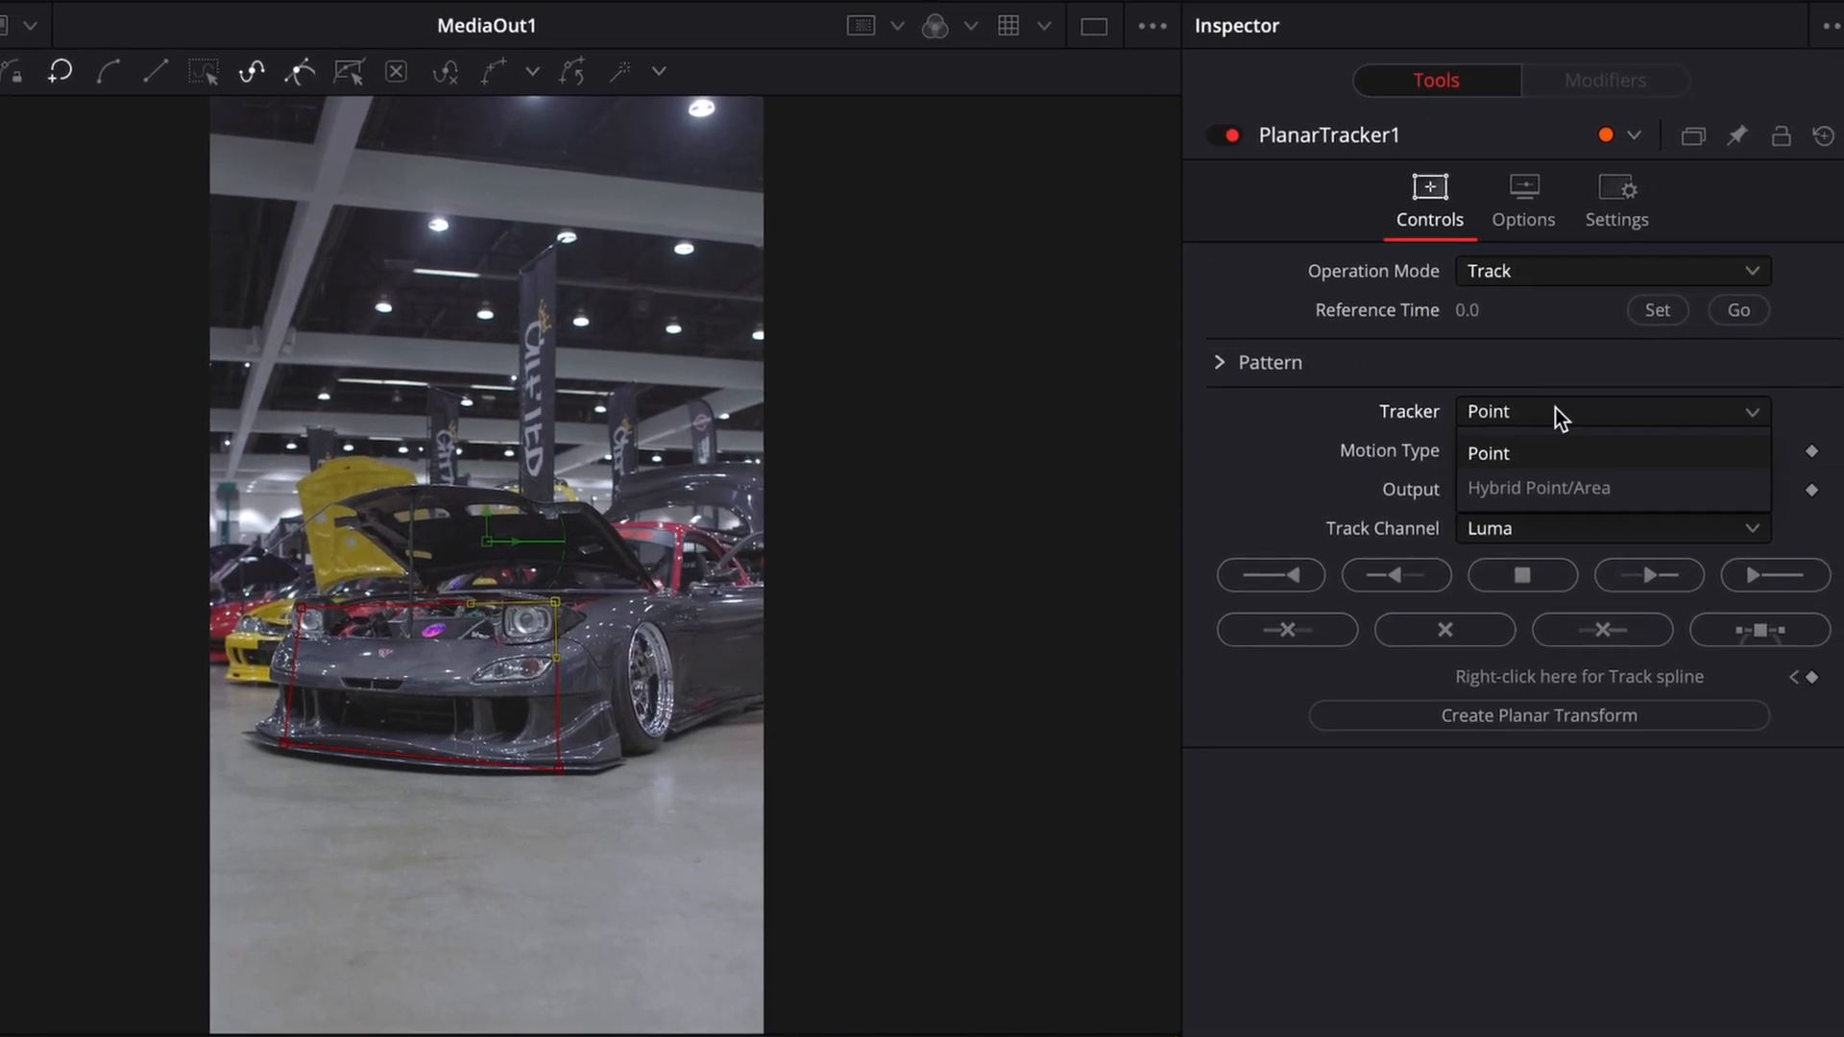
{"action": "left_click", "coordinate": [1537, 488]}
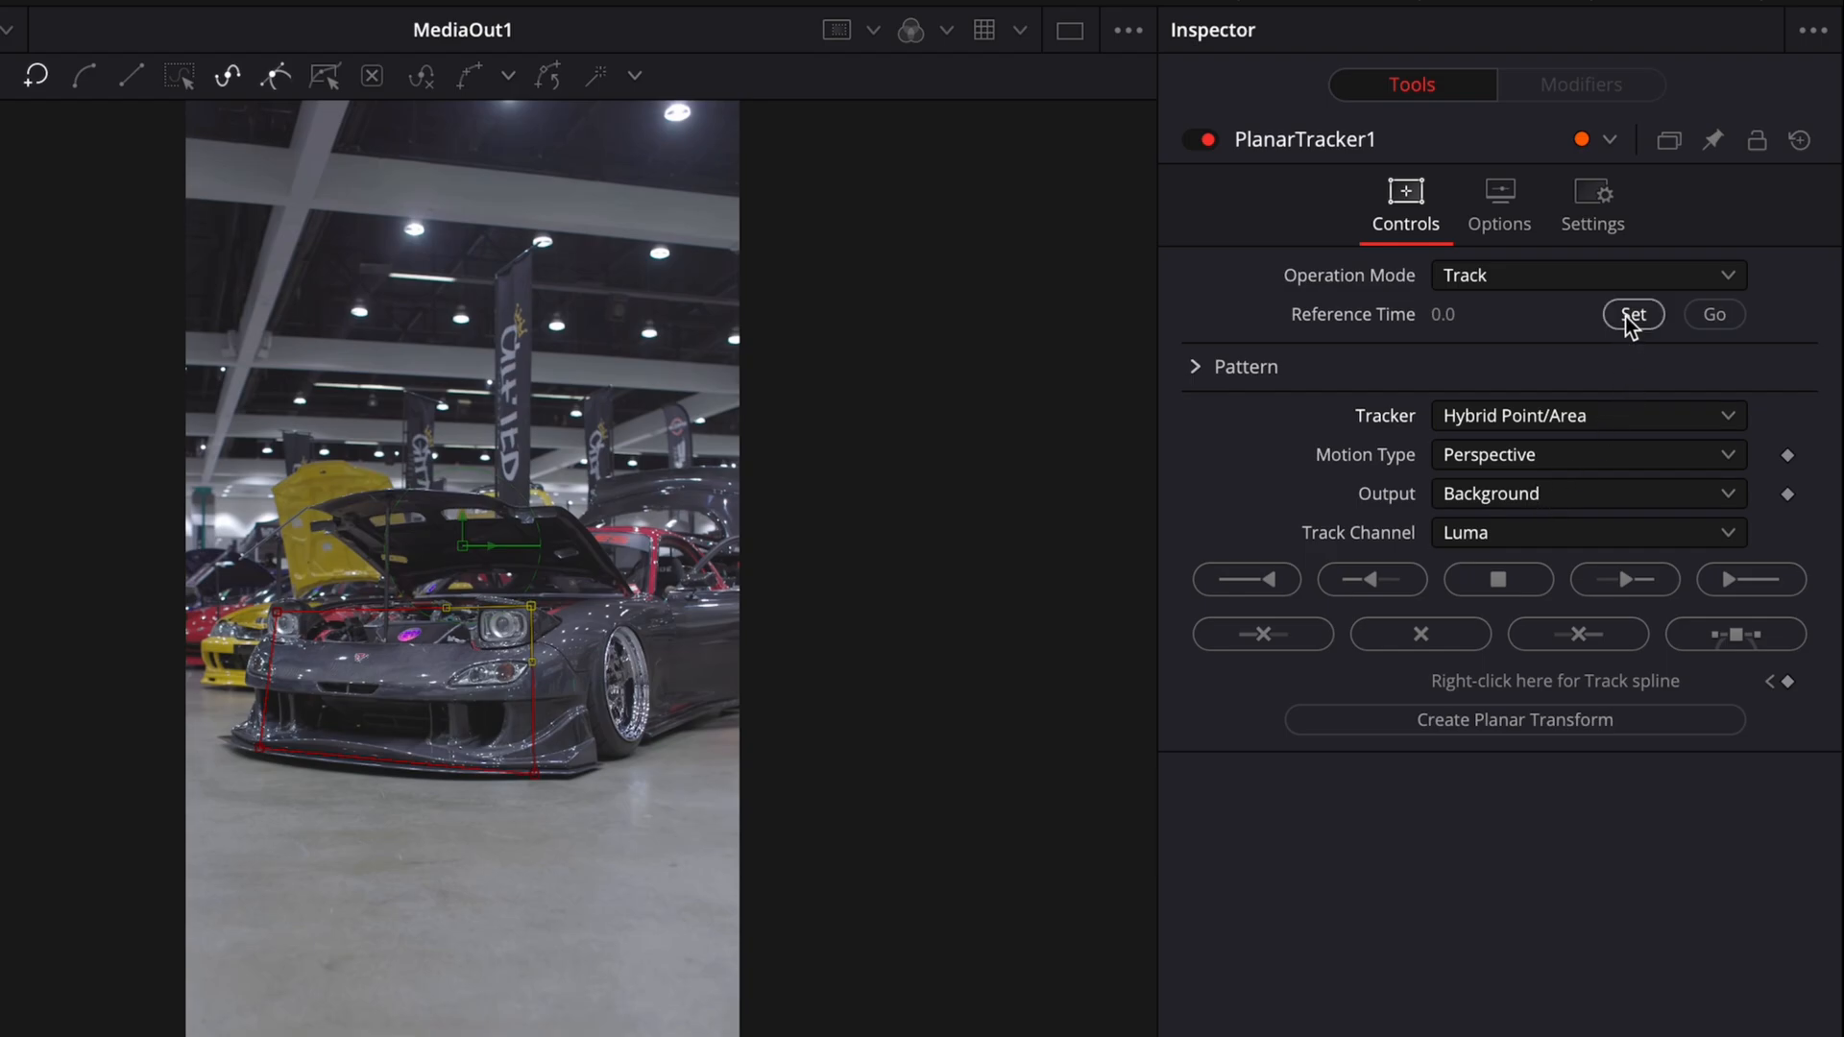
{"action": "left_click", "coordinate": [1633, 314]}
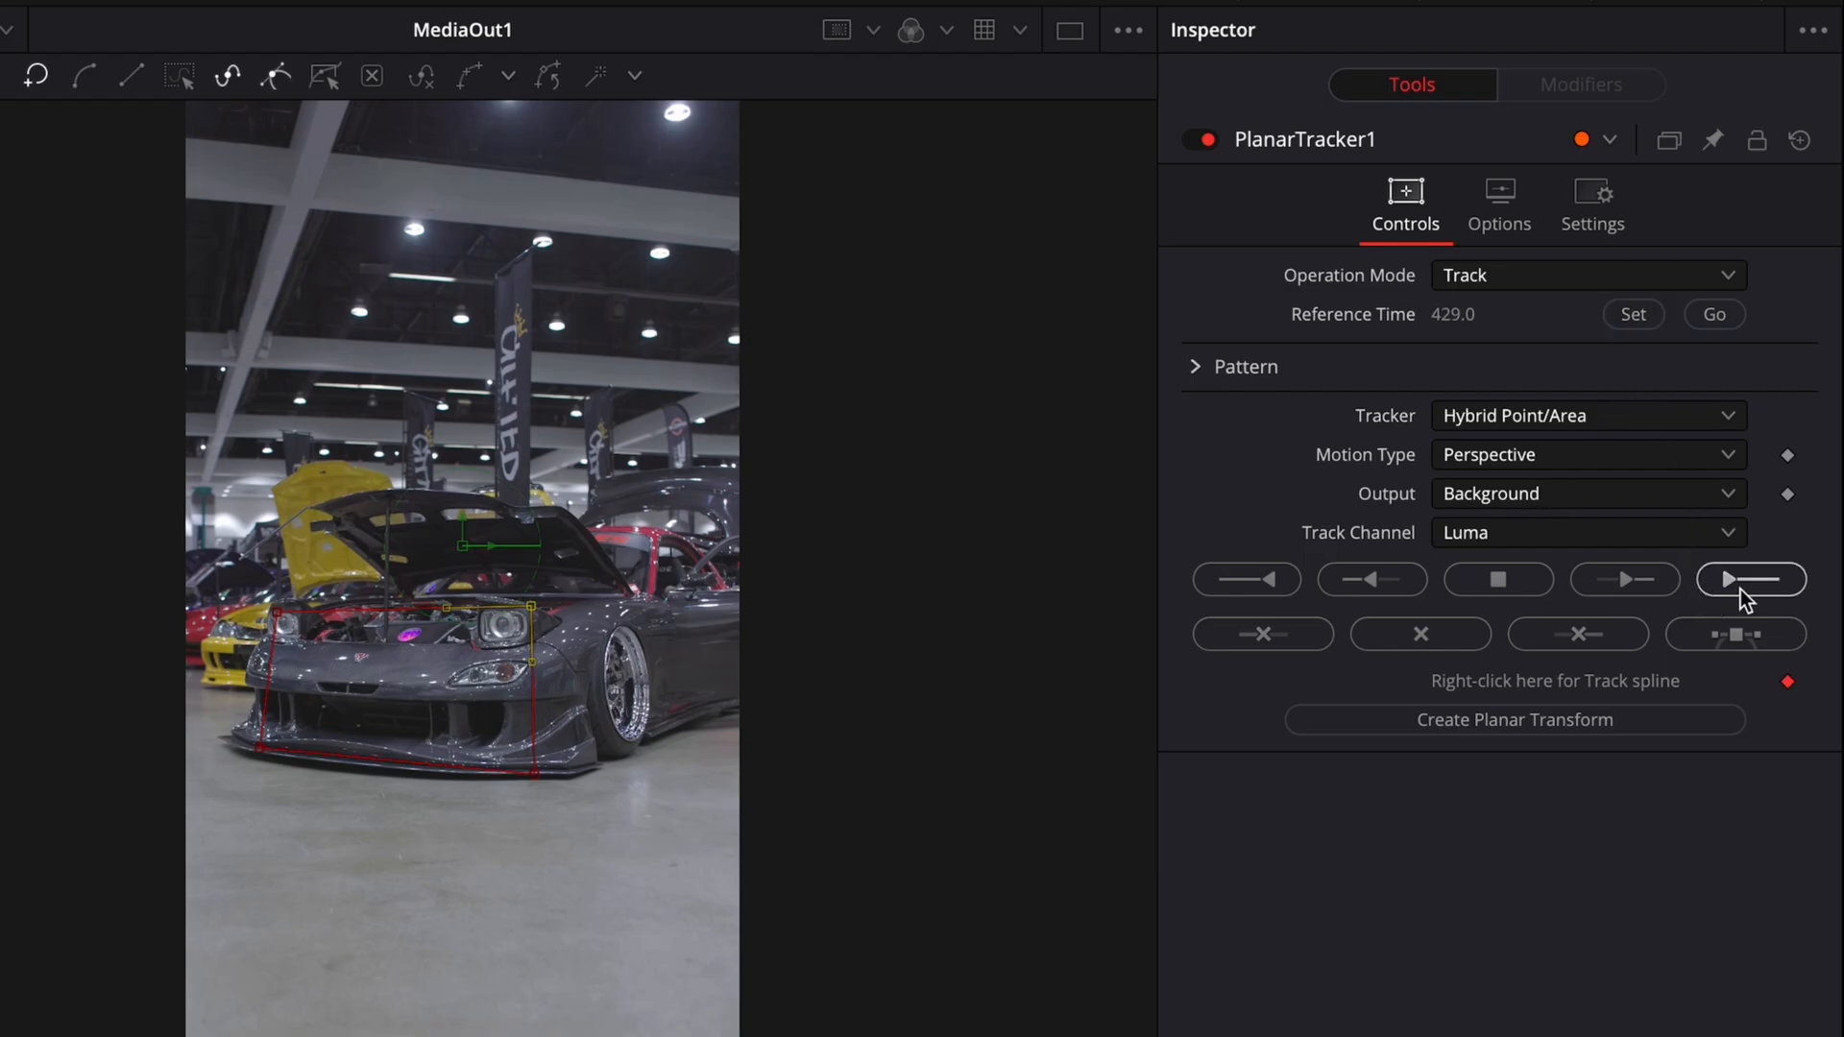
Step: Track the car front forward and backward, stop, and scrub to check the track
{"action": "left_click", "coordinate": [1750, 577]}
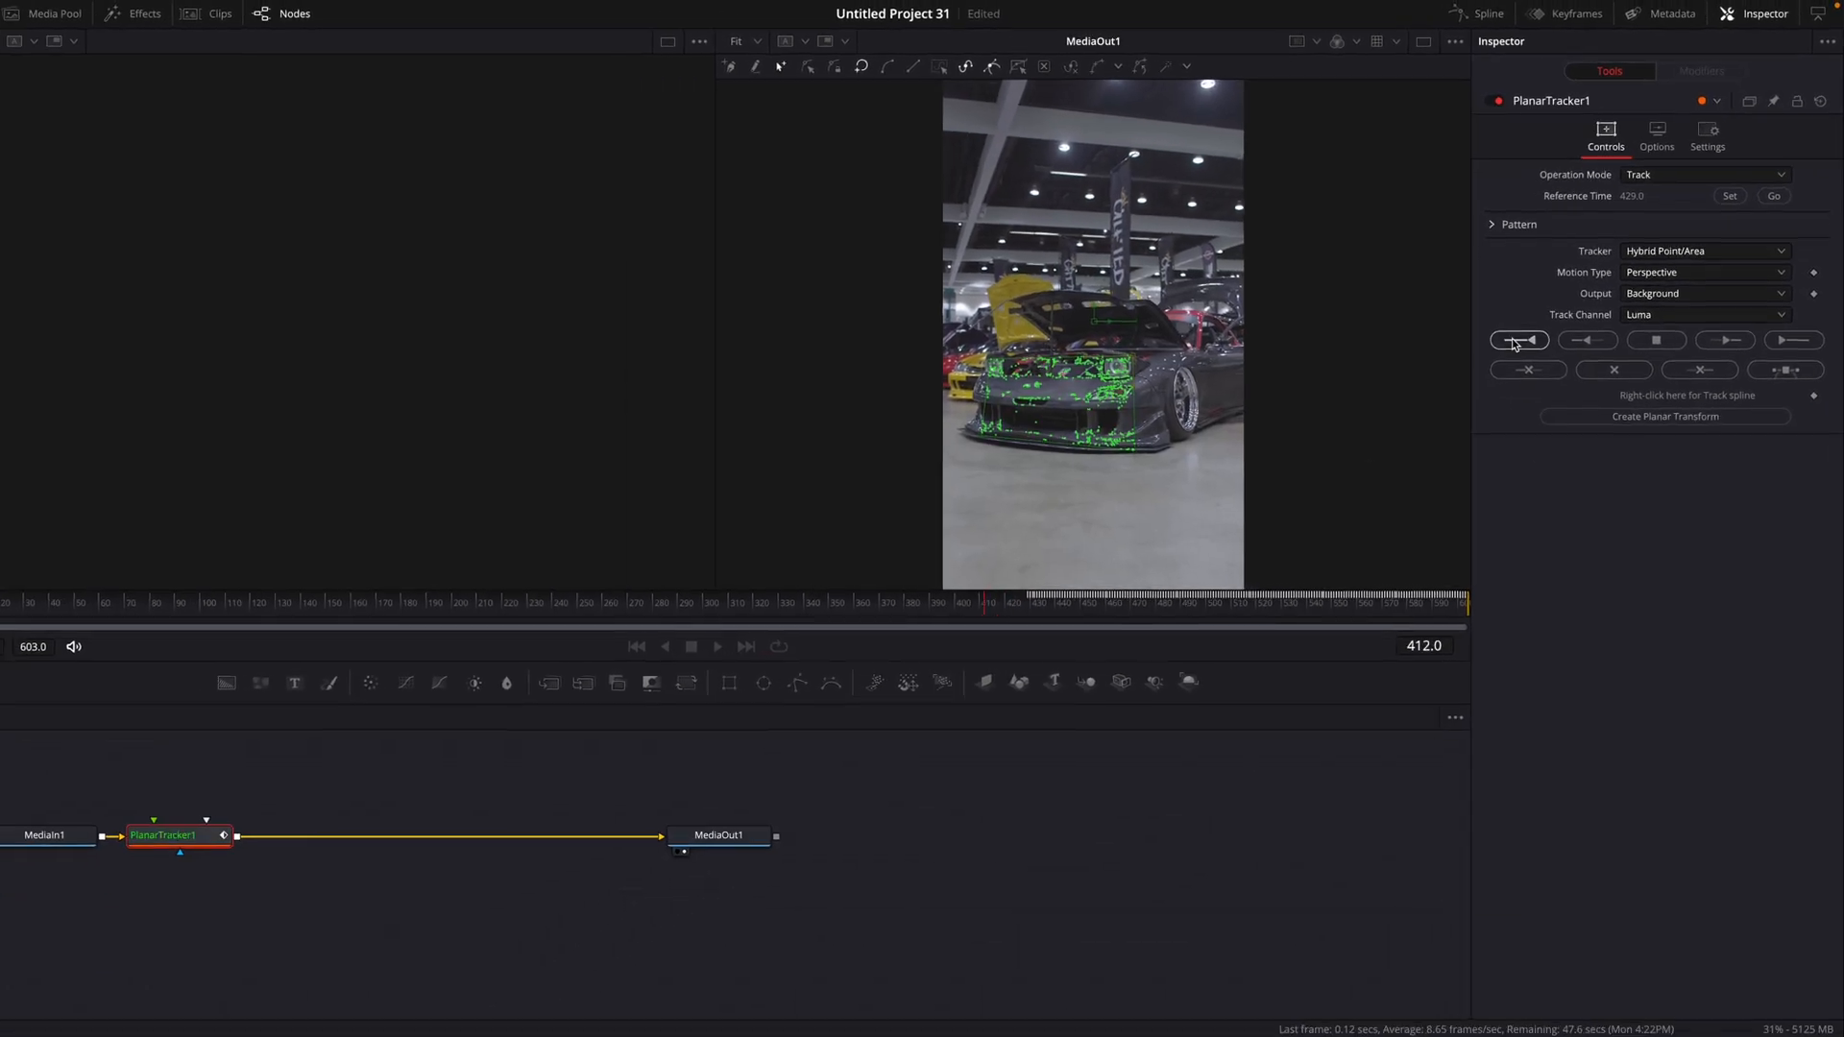
{"action": "left_click", "coordinate": [1518, 340]}
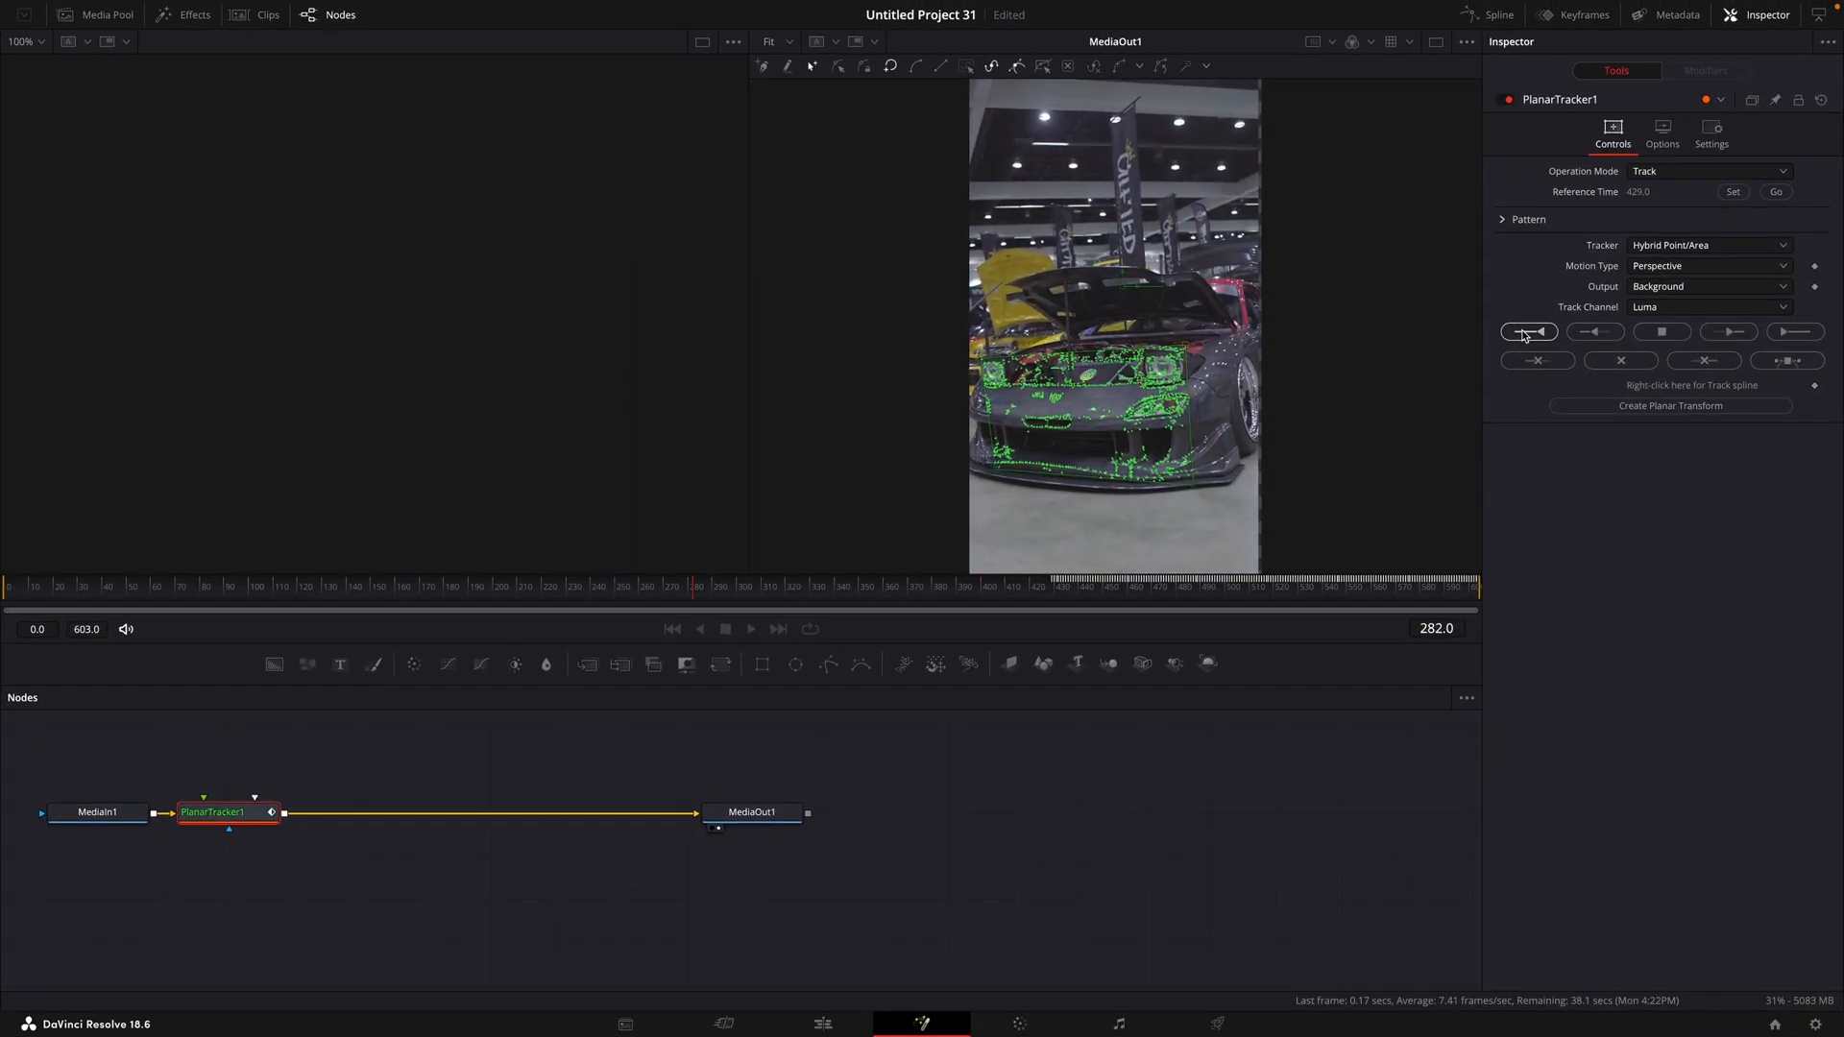
{"action": "left_click", "coordinate": [1529, 331]}
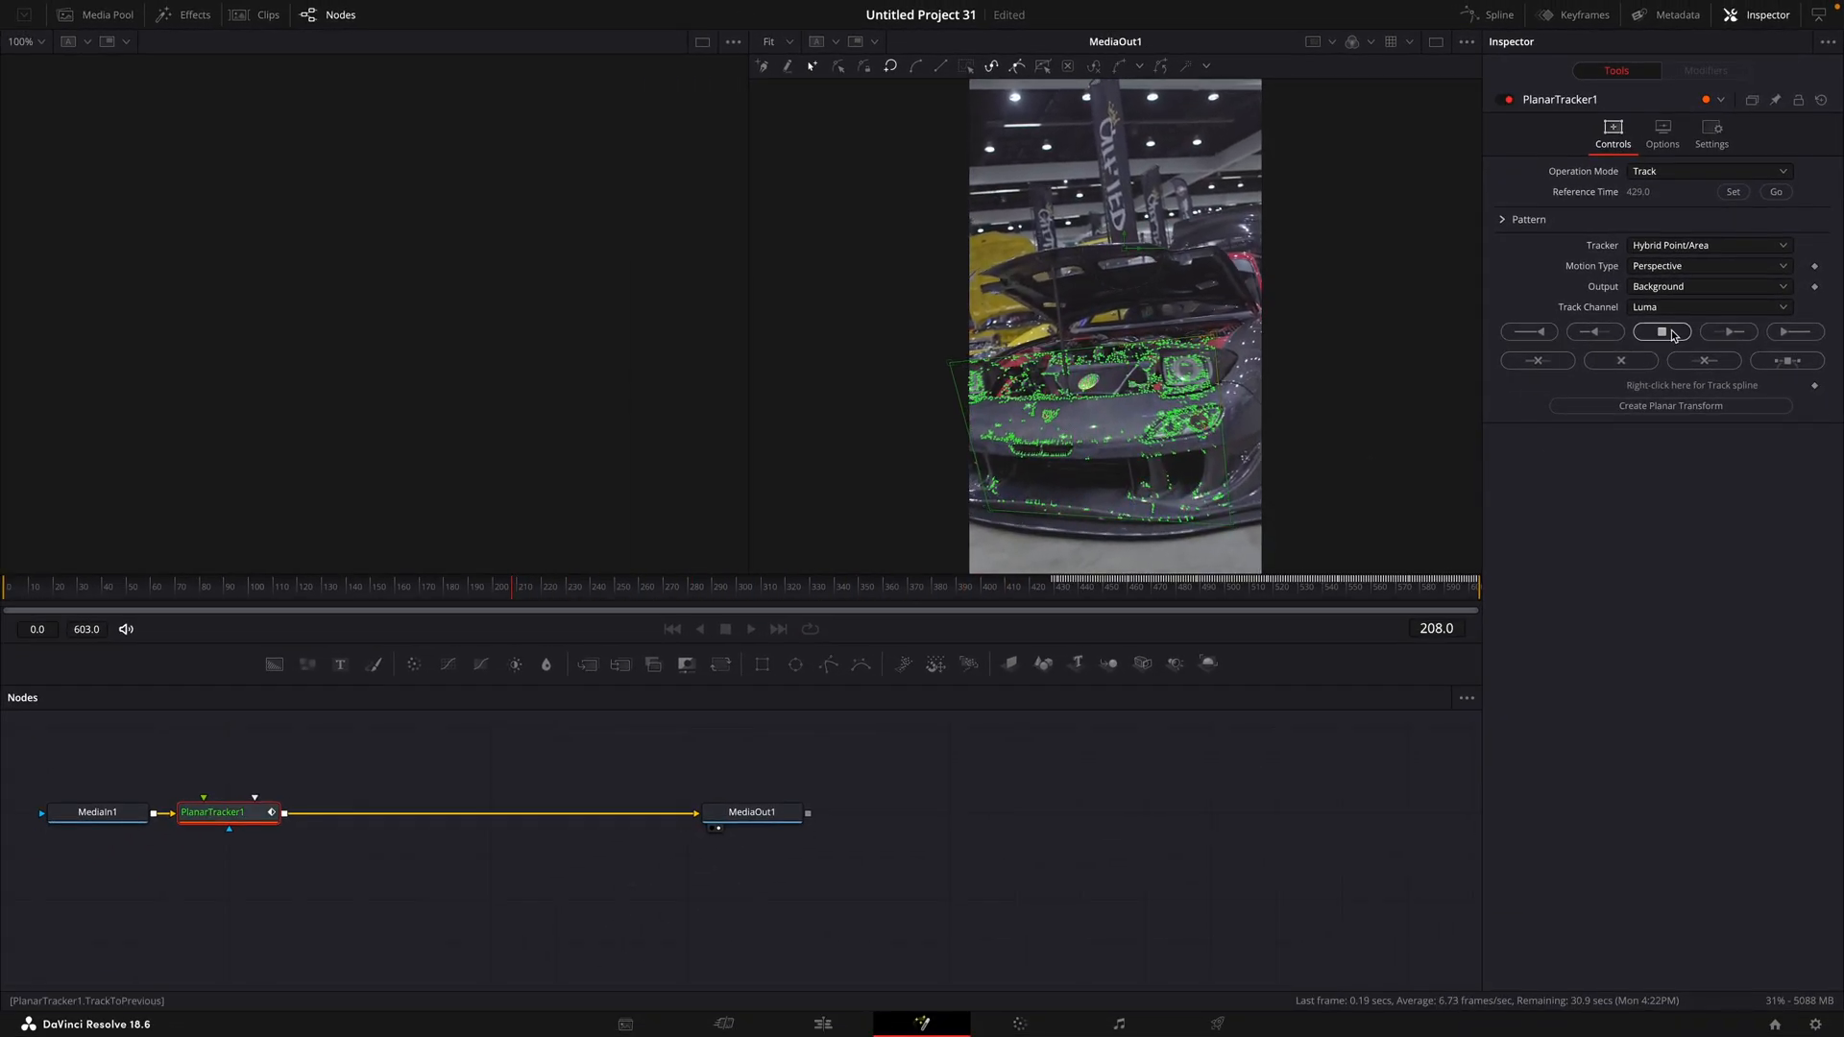
{"action": "left_click", "coordinate": [1662, 332]}
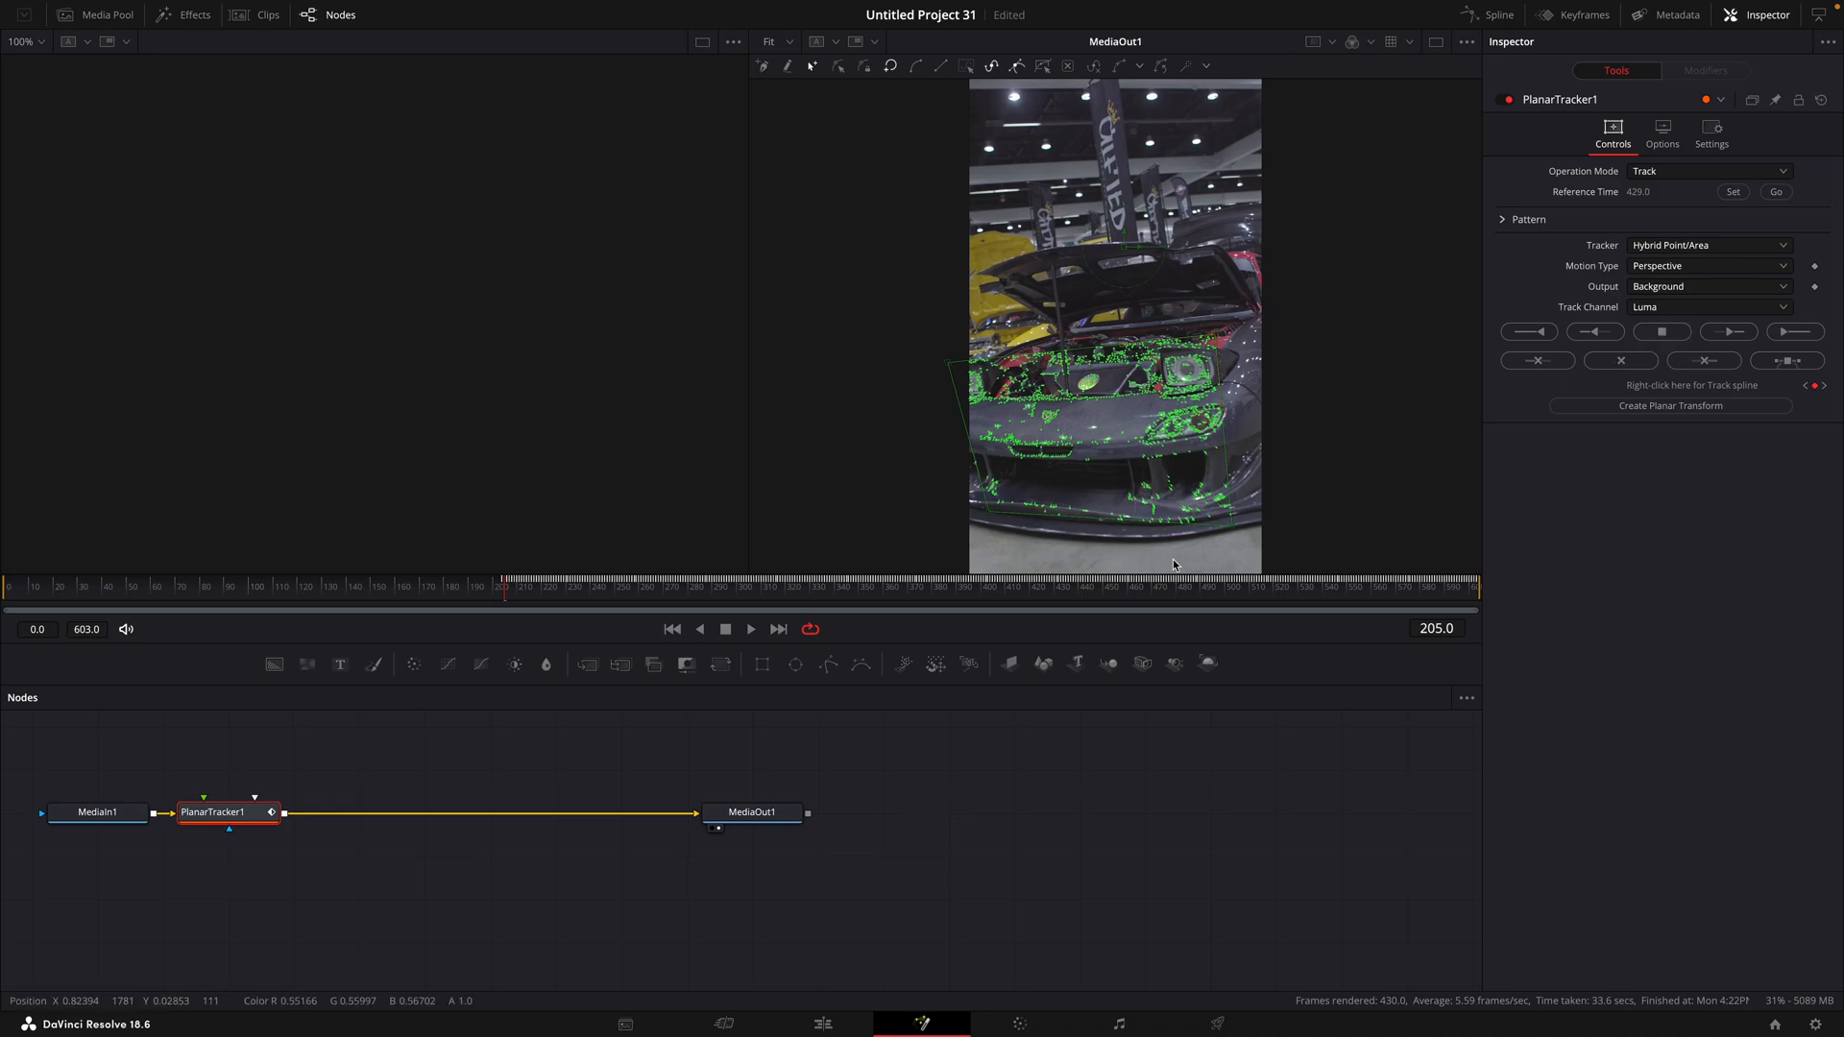
{"action": "left_click", "coordinate": [524, 586]}
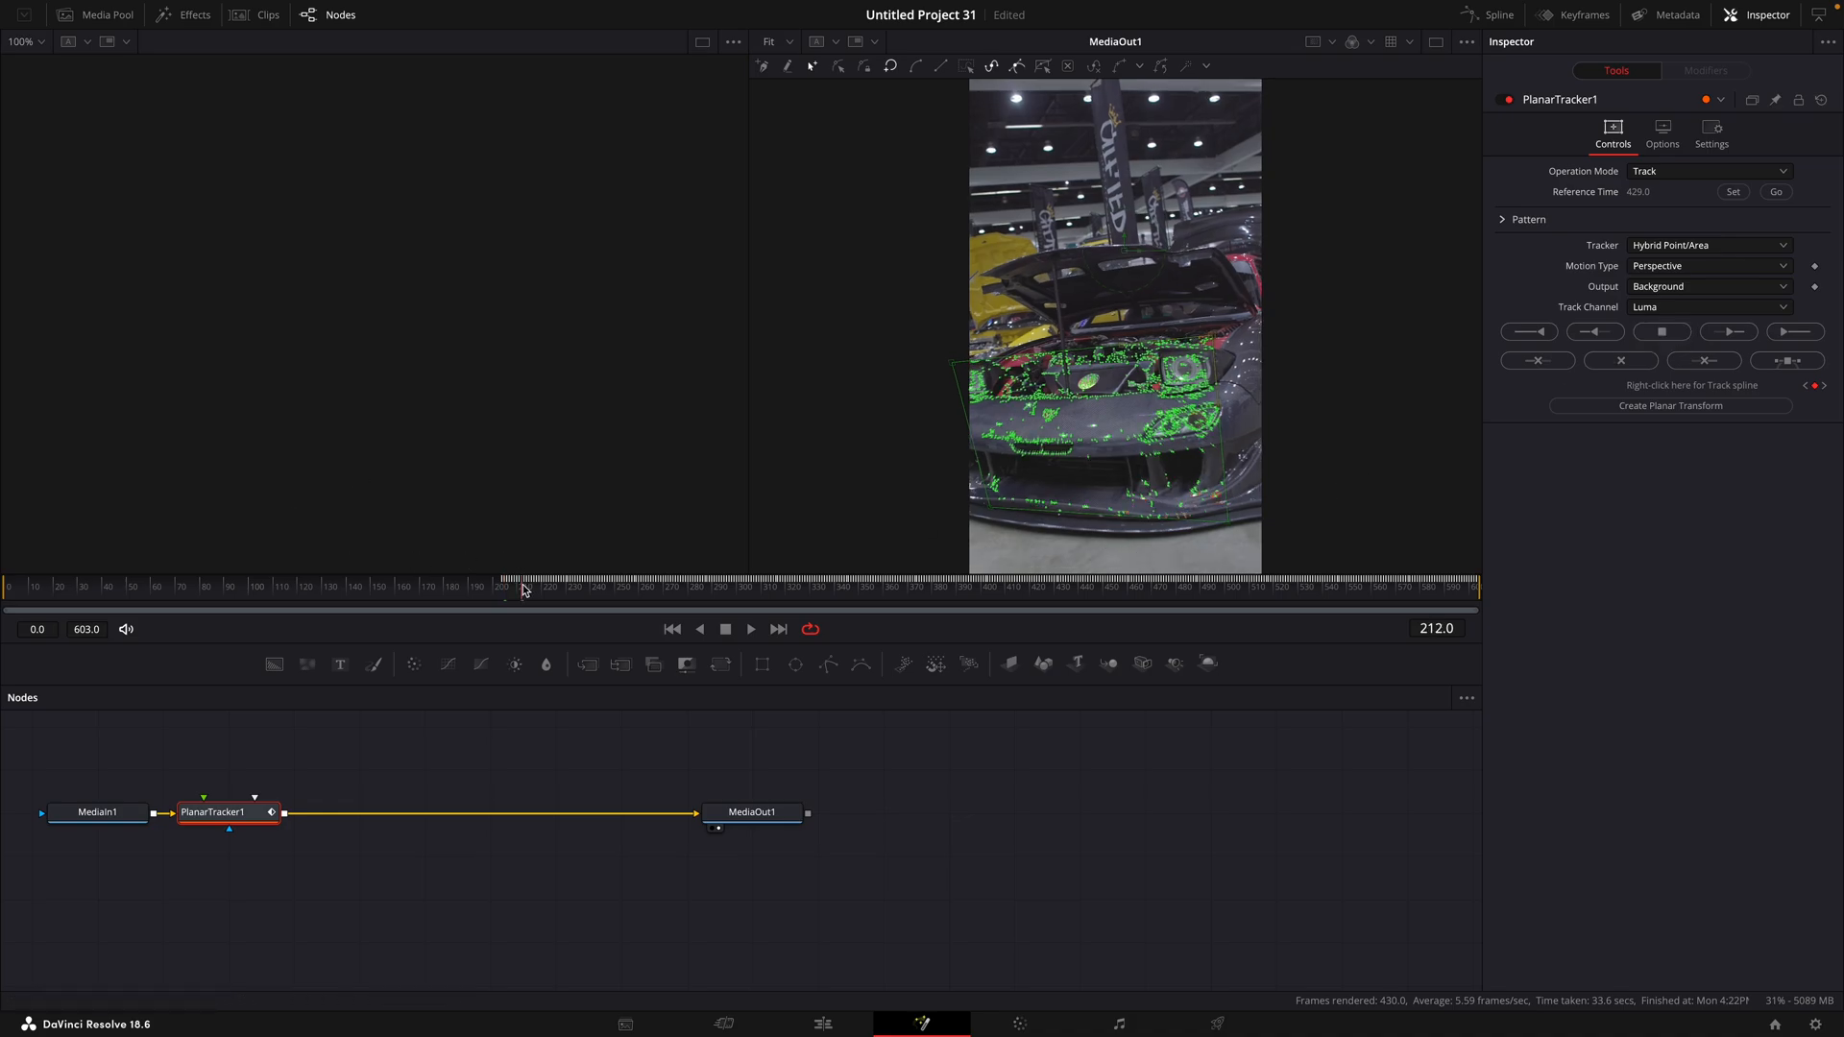
{"action": "left_click", "coordinate": [697, 586]}
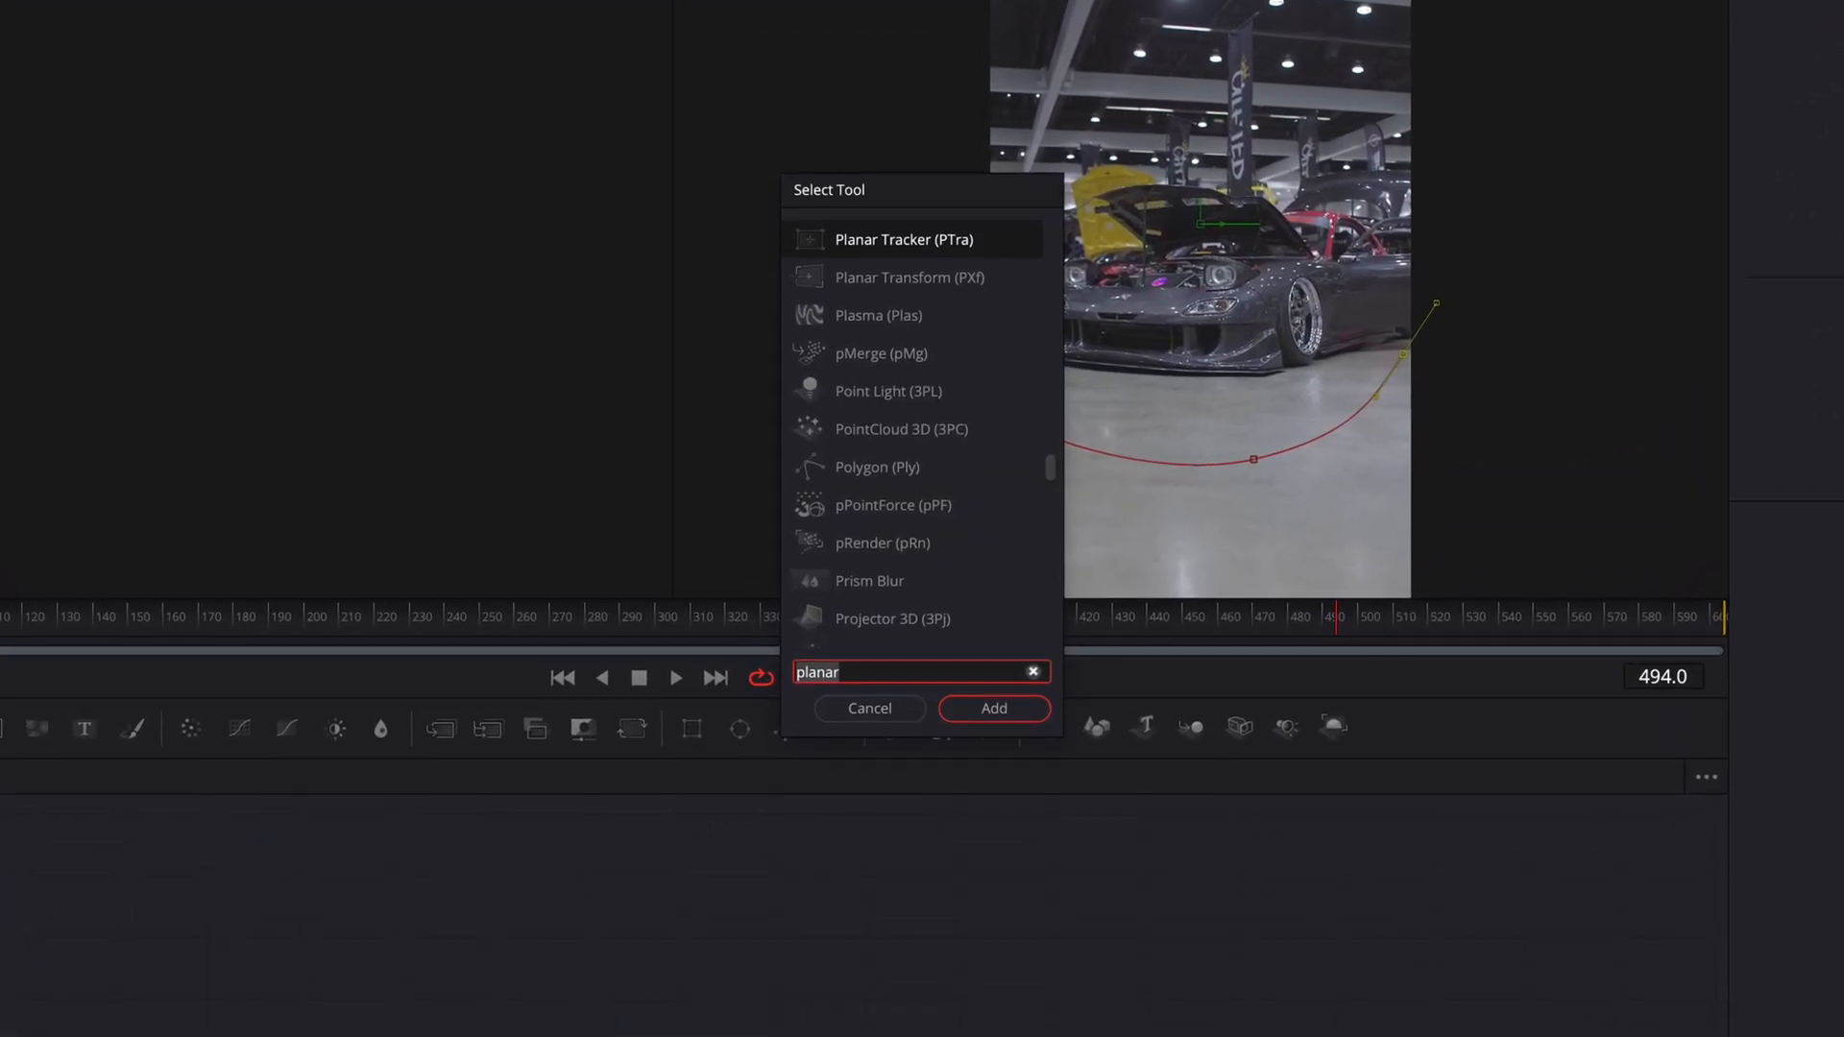
Step: Draw an open curved Polygon spline along the floor in front of the car
{"action": "left_click", "coordinate": [993, 708]}
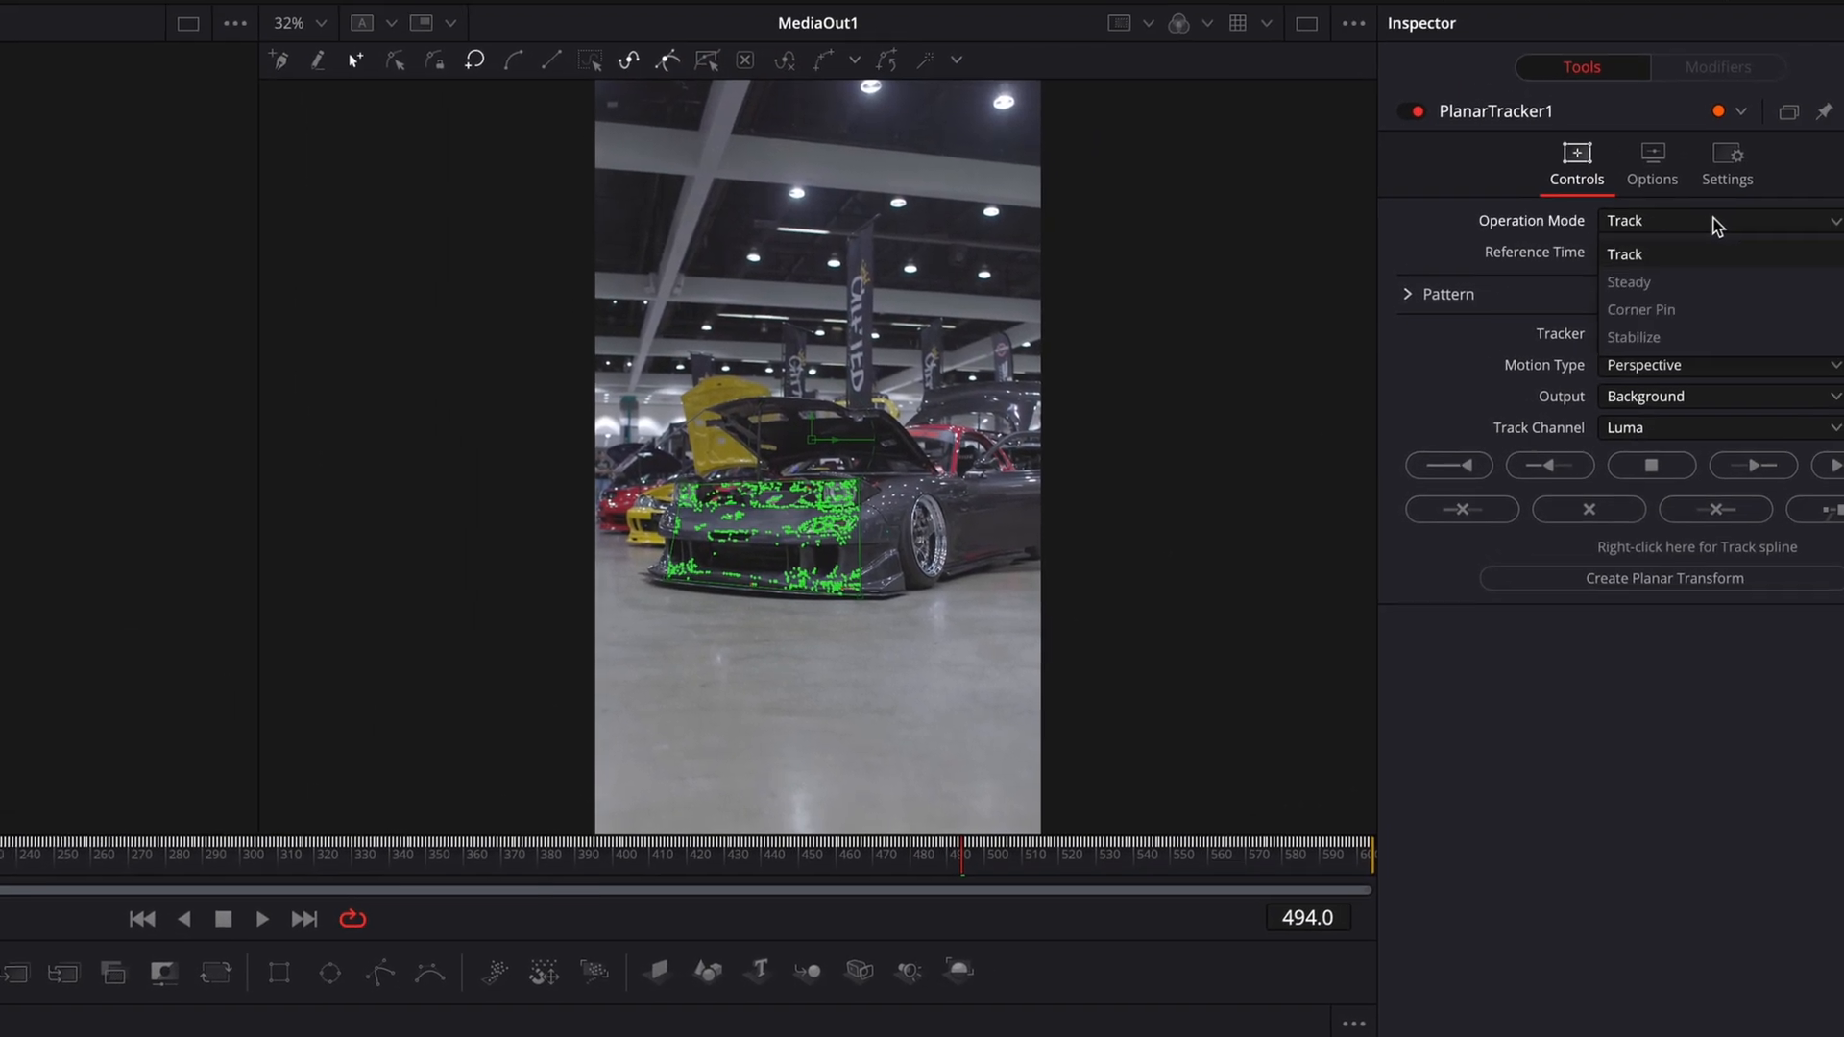
Step: Switch Operation Mode to Corner Pin, adjust a corner handle, and check another frame
{"action": "left_click", "coordinate": [1640, 309]}
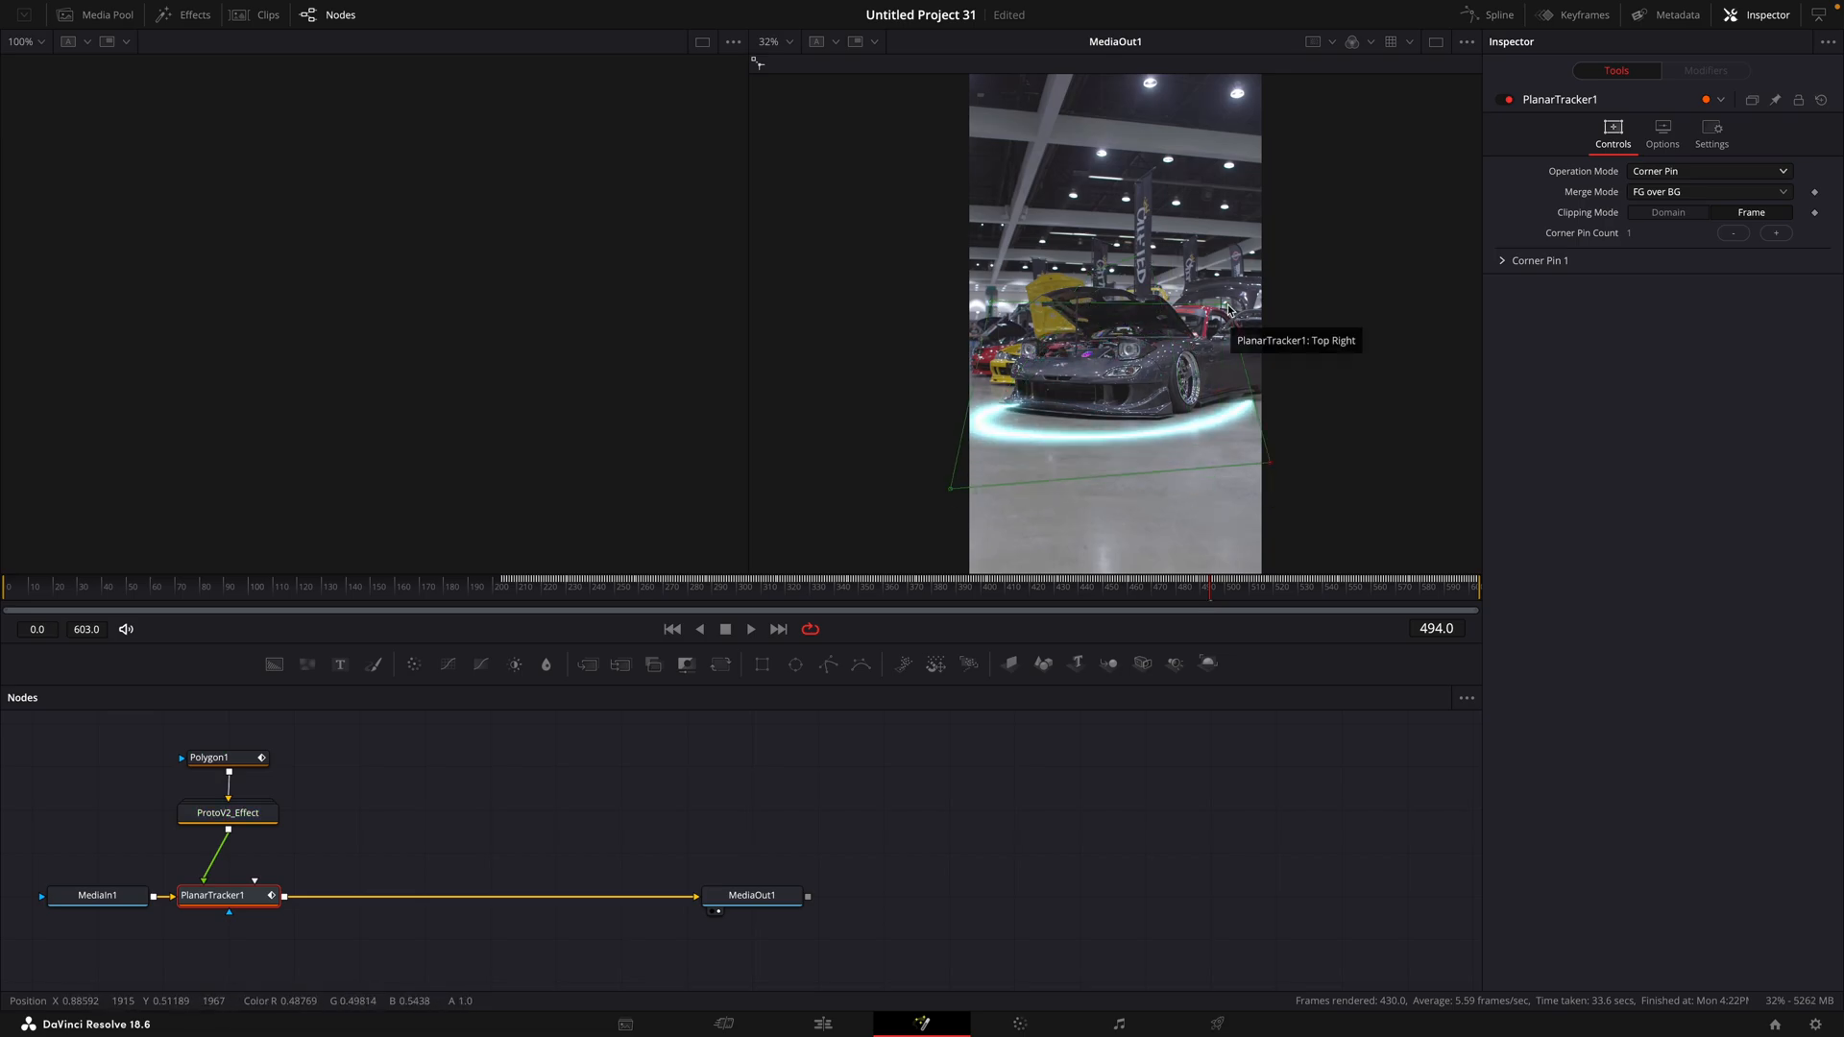
{"action": "left_click", "coordinate": [1368, 588]}
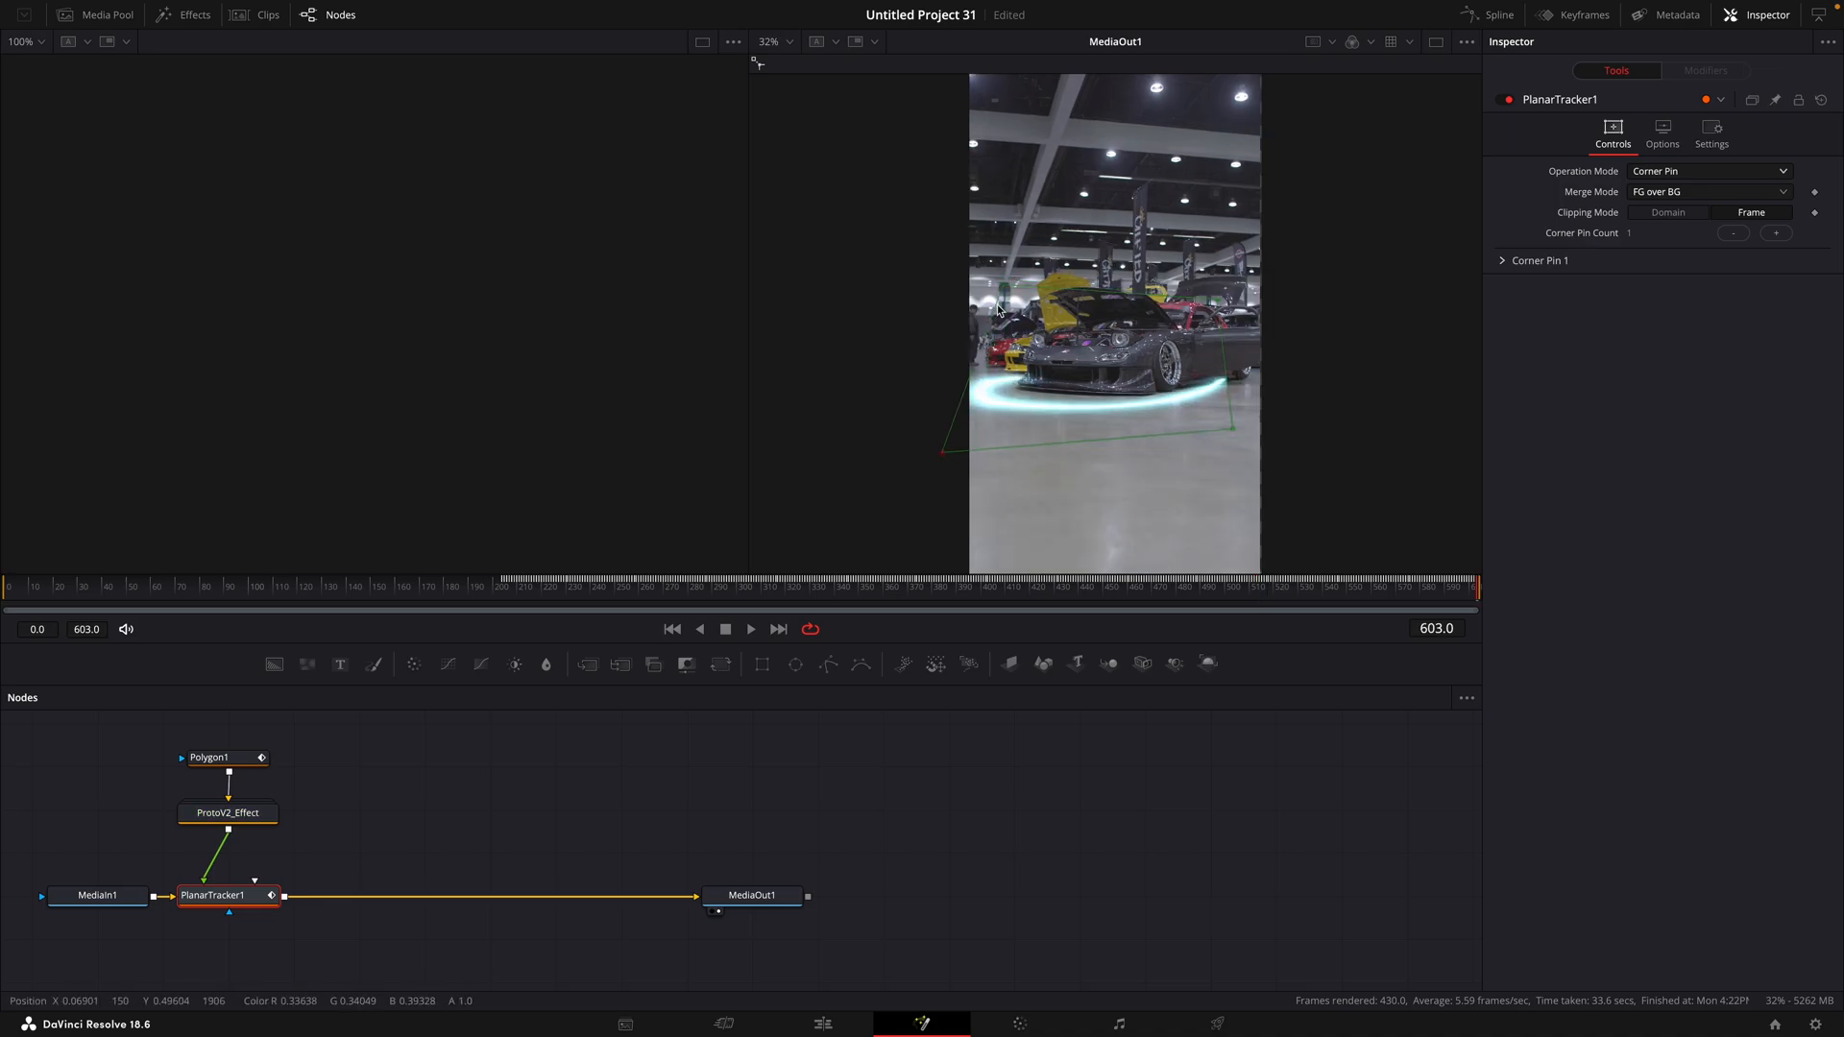
{"action": "left_click", "coordinate": [1068, 586]}
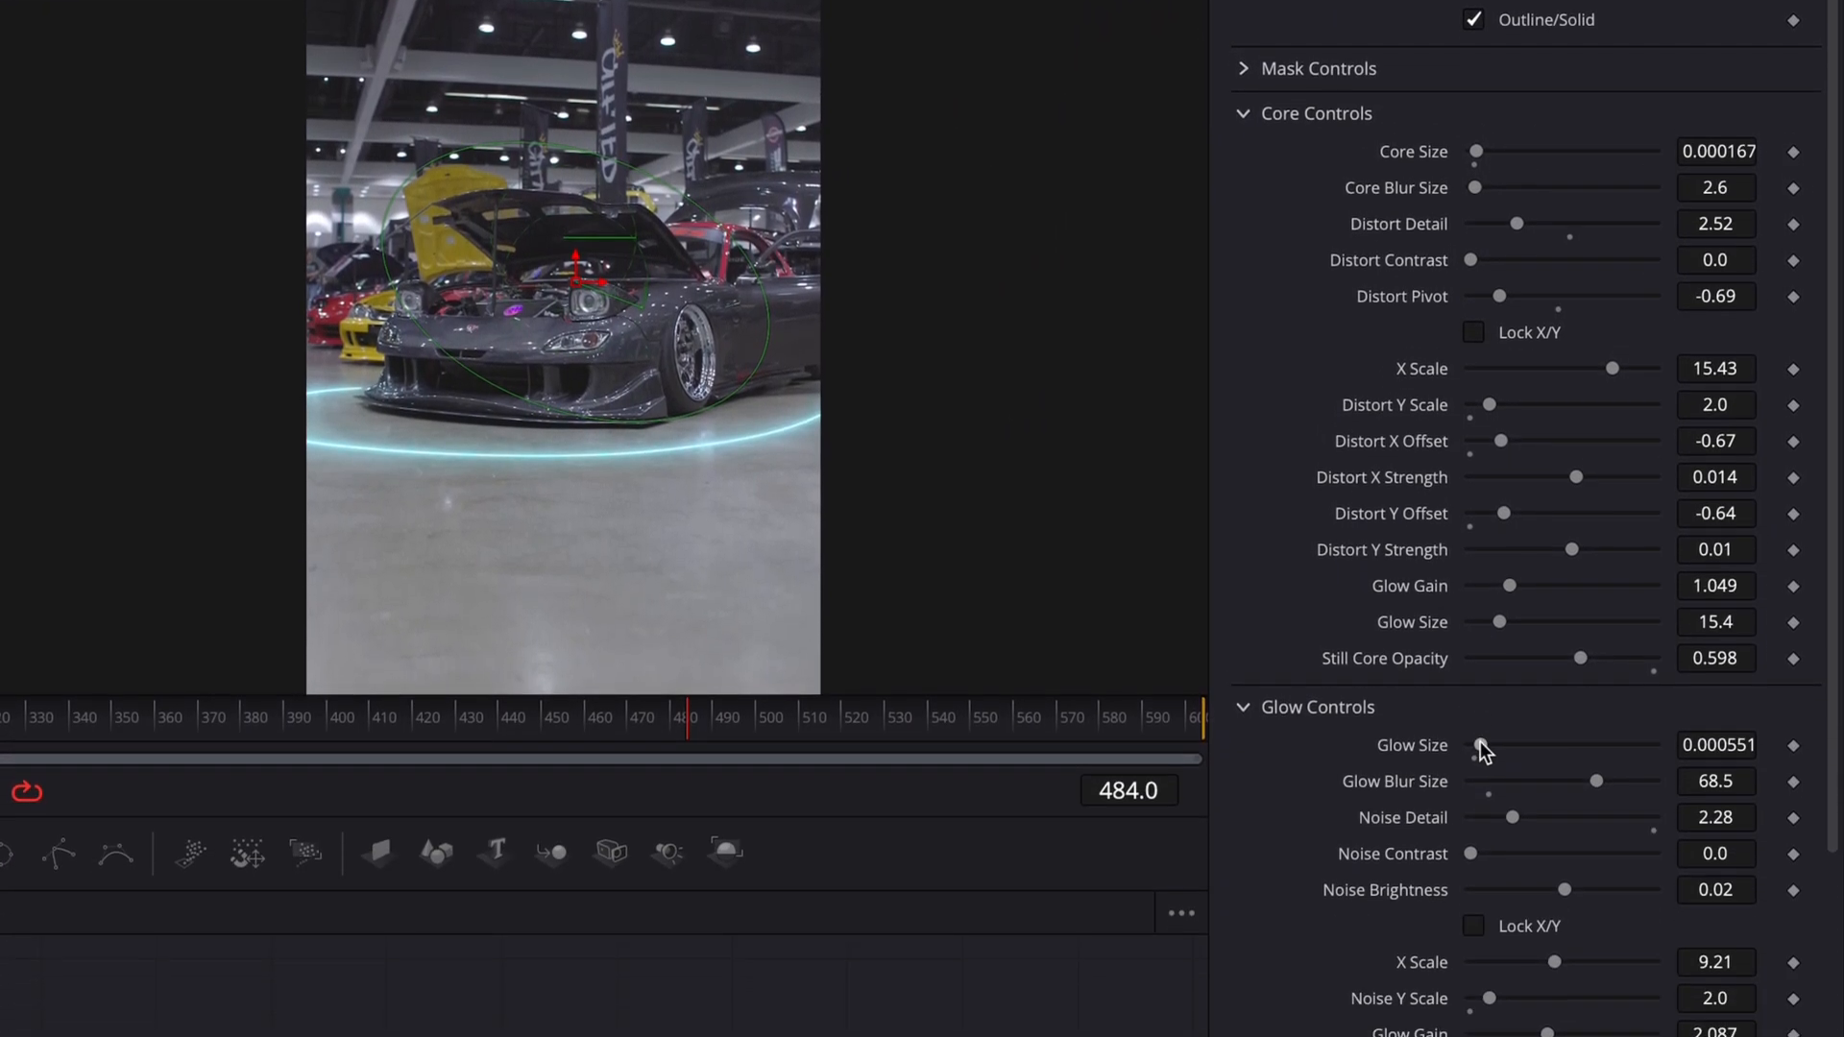
Step: Adjust the ProtoV2_Effect Core Controls and Glow Controls sliders in the Inspector
{"action": "scroll", "scroll_direction": "down", "scroll_amount": 3}
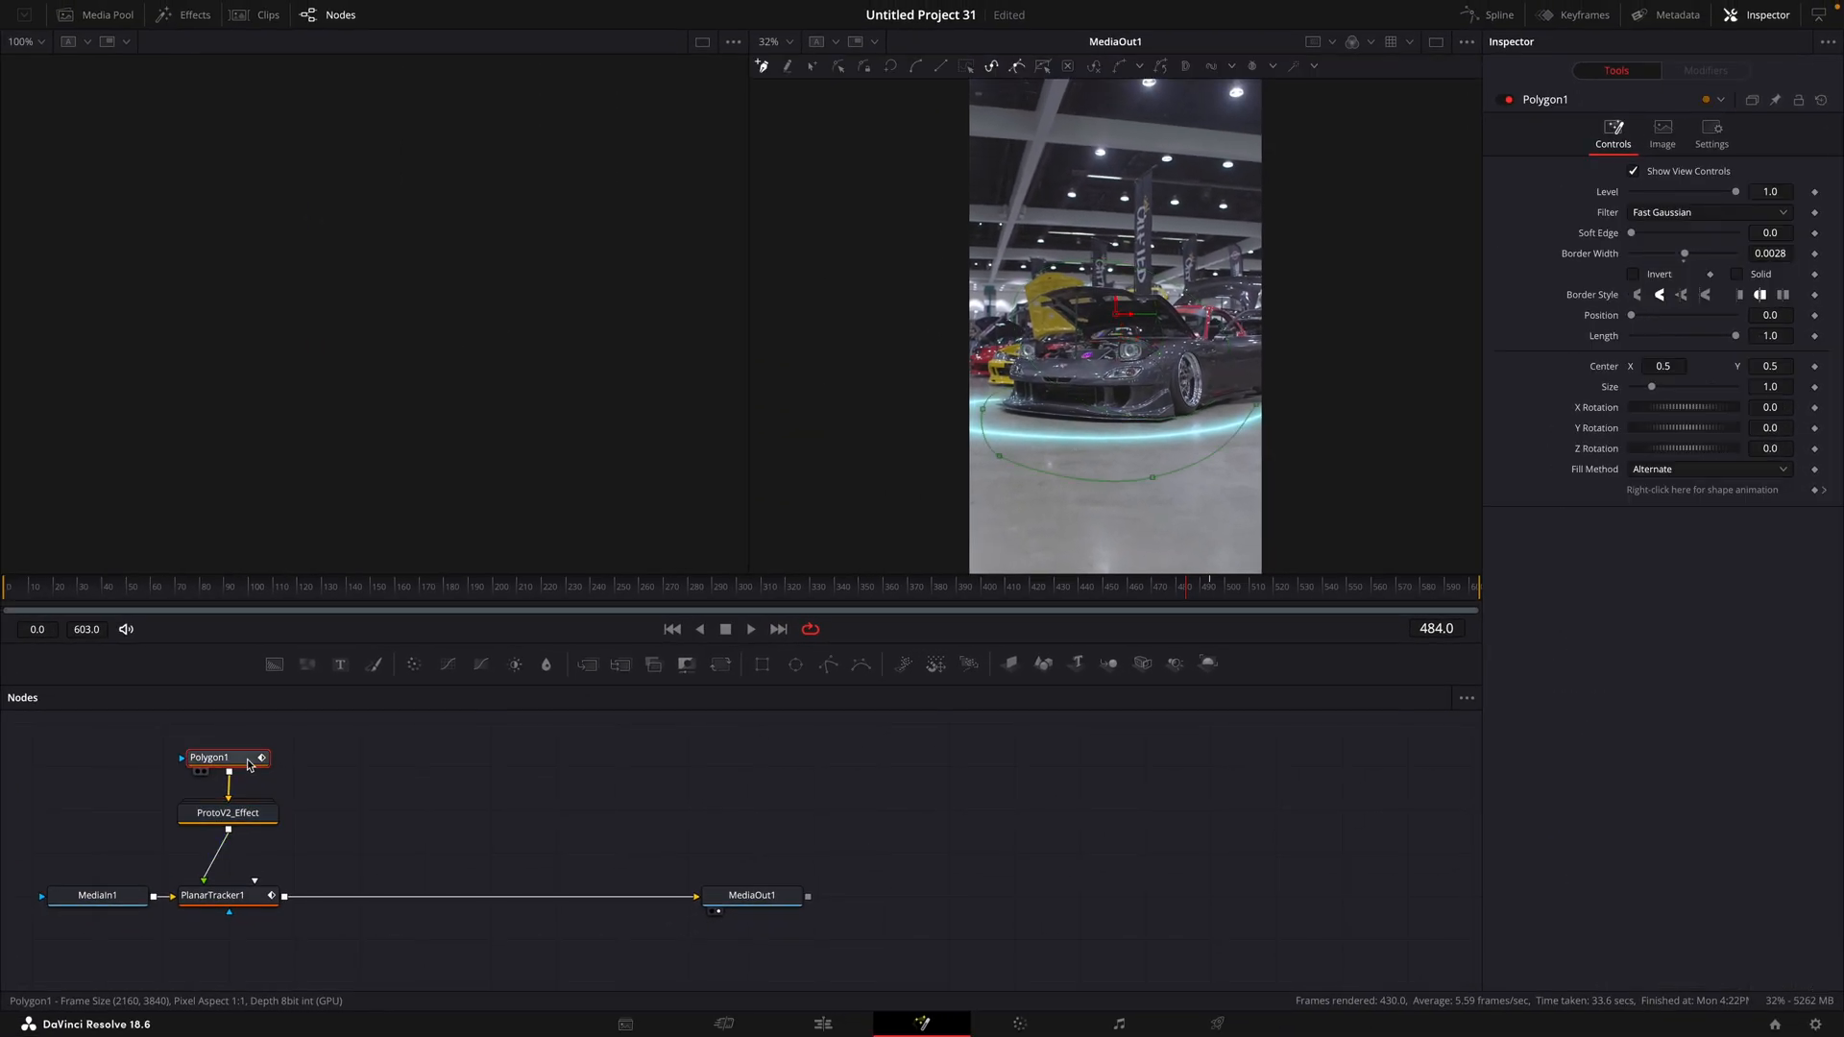
Step: Set Polygon1's border style and keyframe Position and Length across frames
{"action": "left_click", "coordinate": [1450, 587]}
{"action": "type", "text": "0.362"}
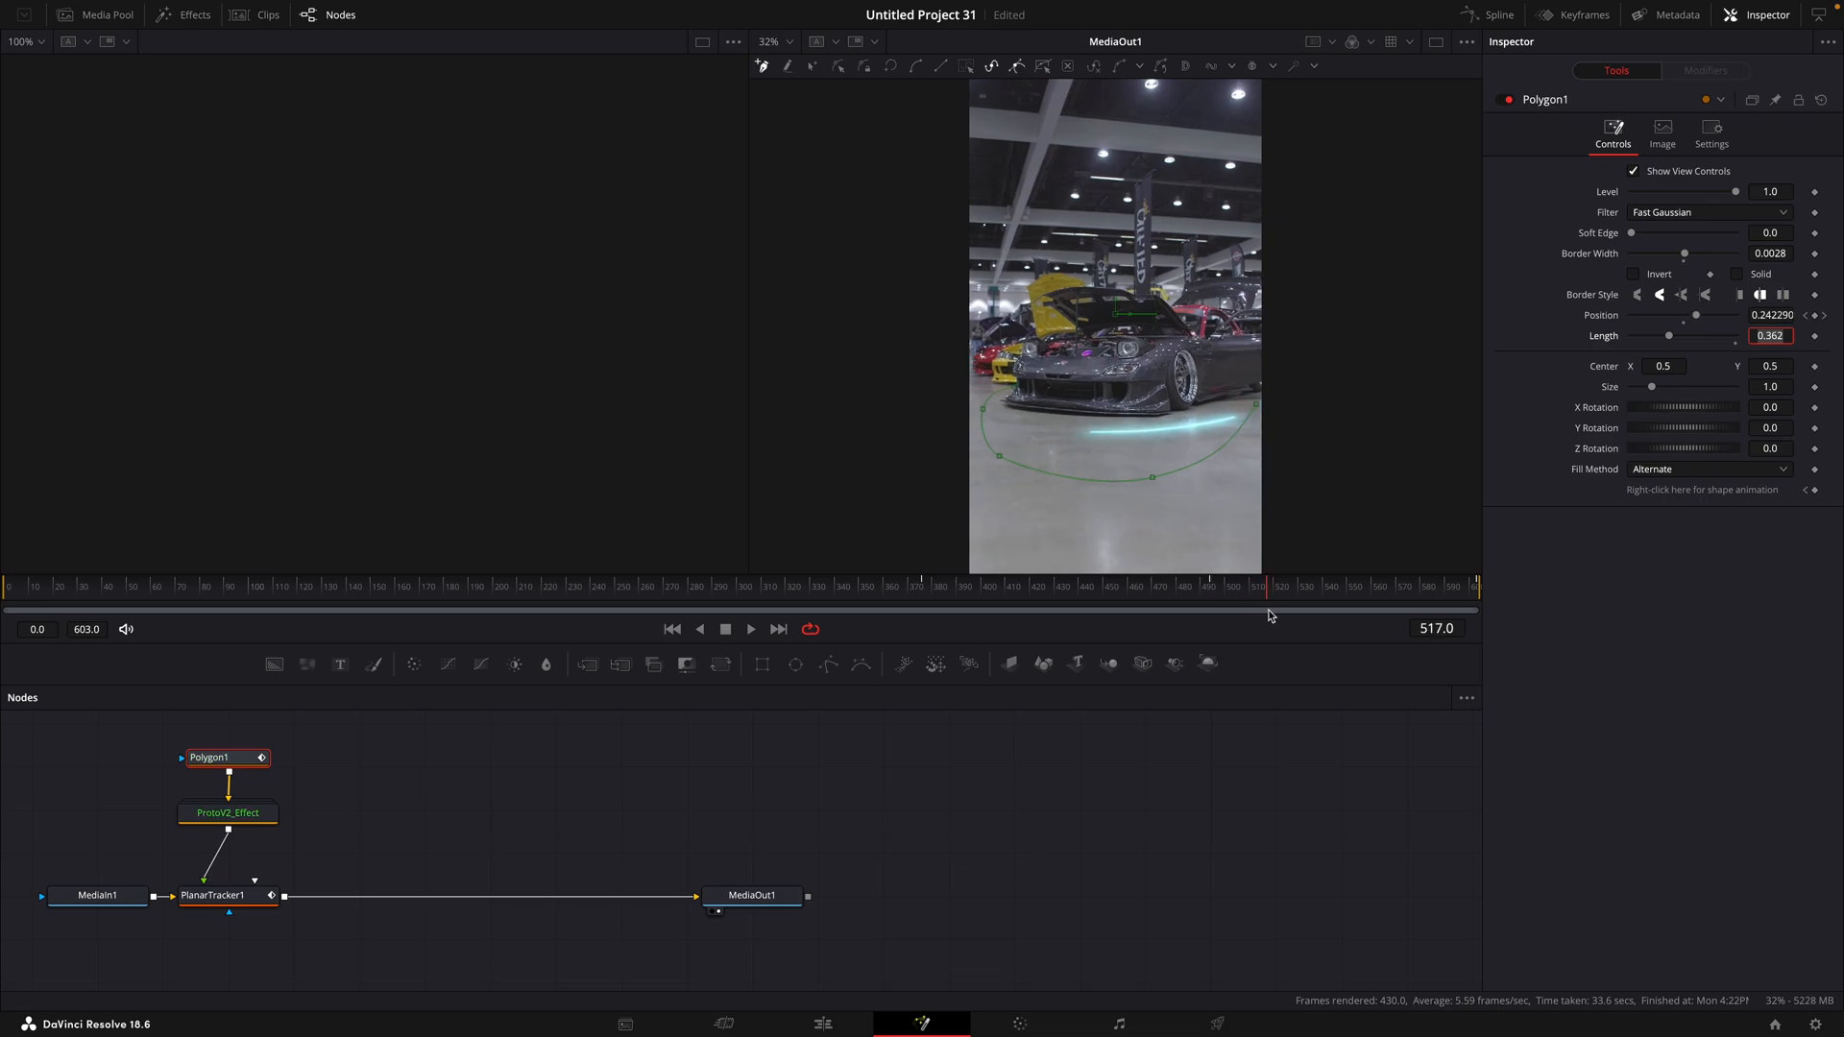
{"action": "left_click", "coordinate": [1352, 586]}
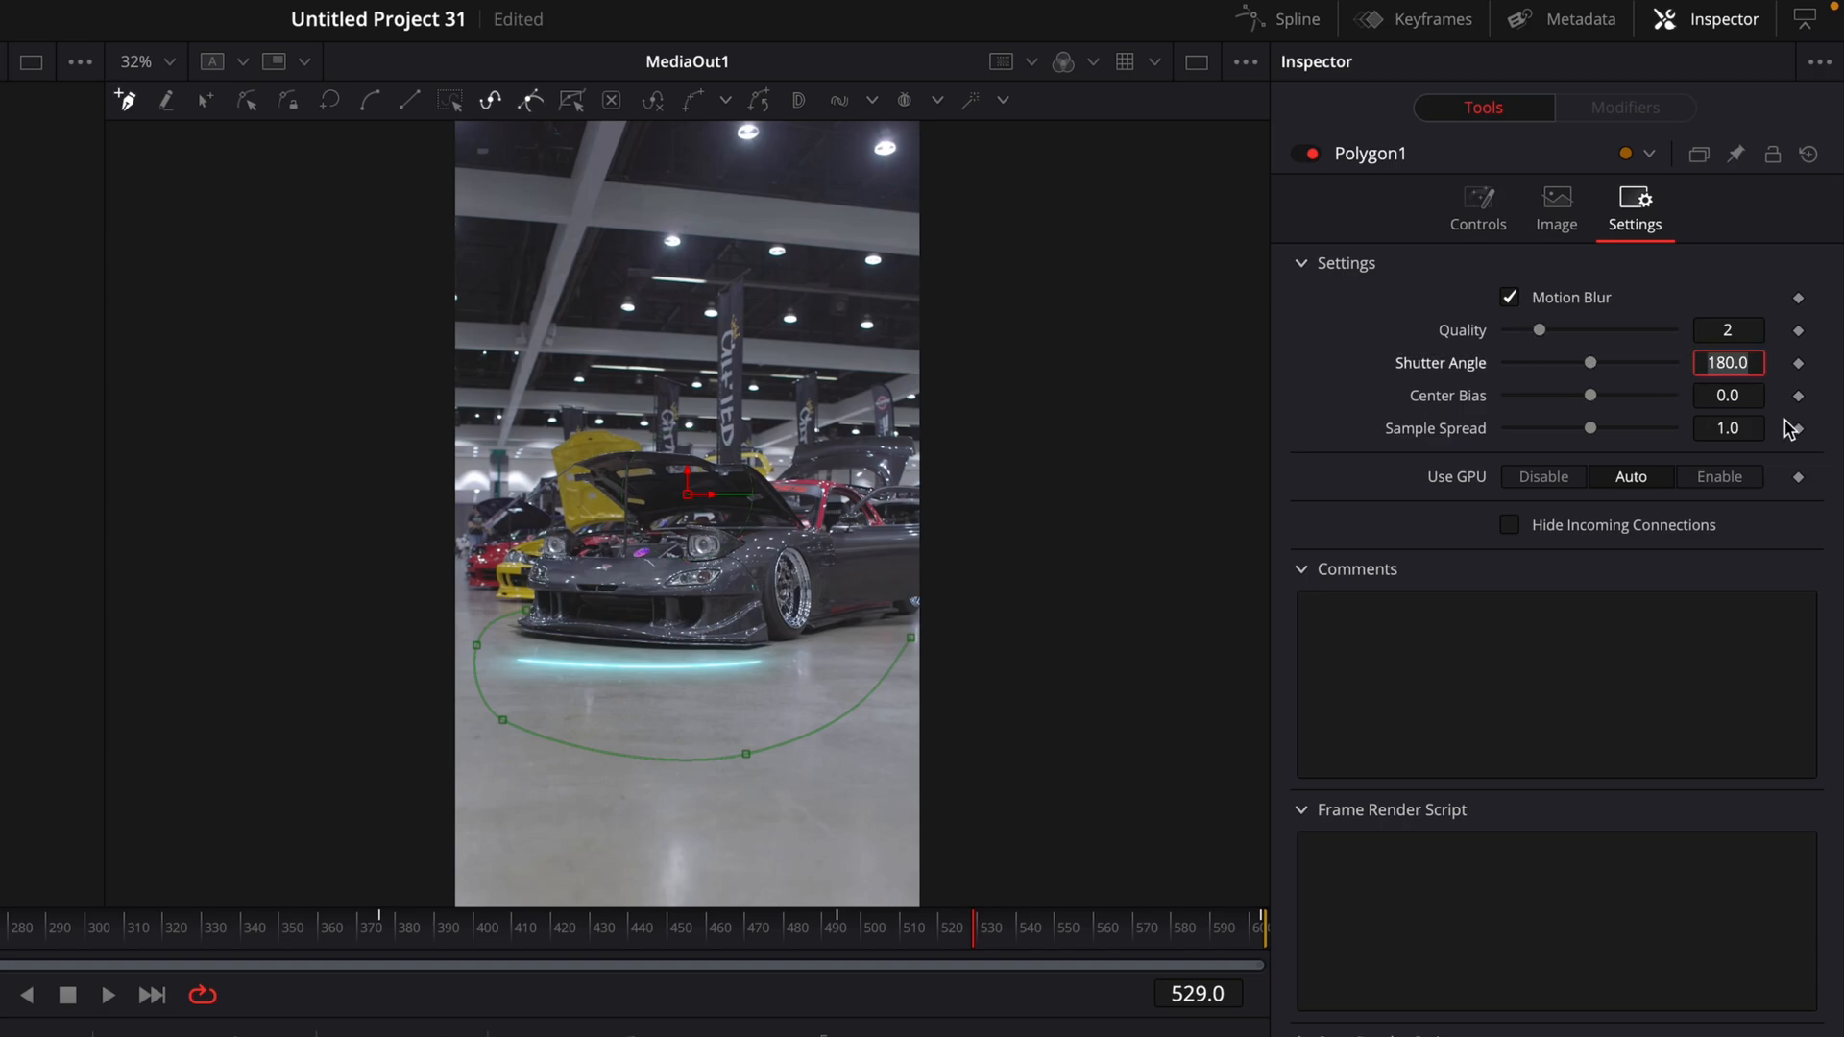
Step: Enable Motion Blur on Polygon1 and set Shutter Angle to 8000
{"action": "type", "text": "8000"}
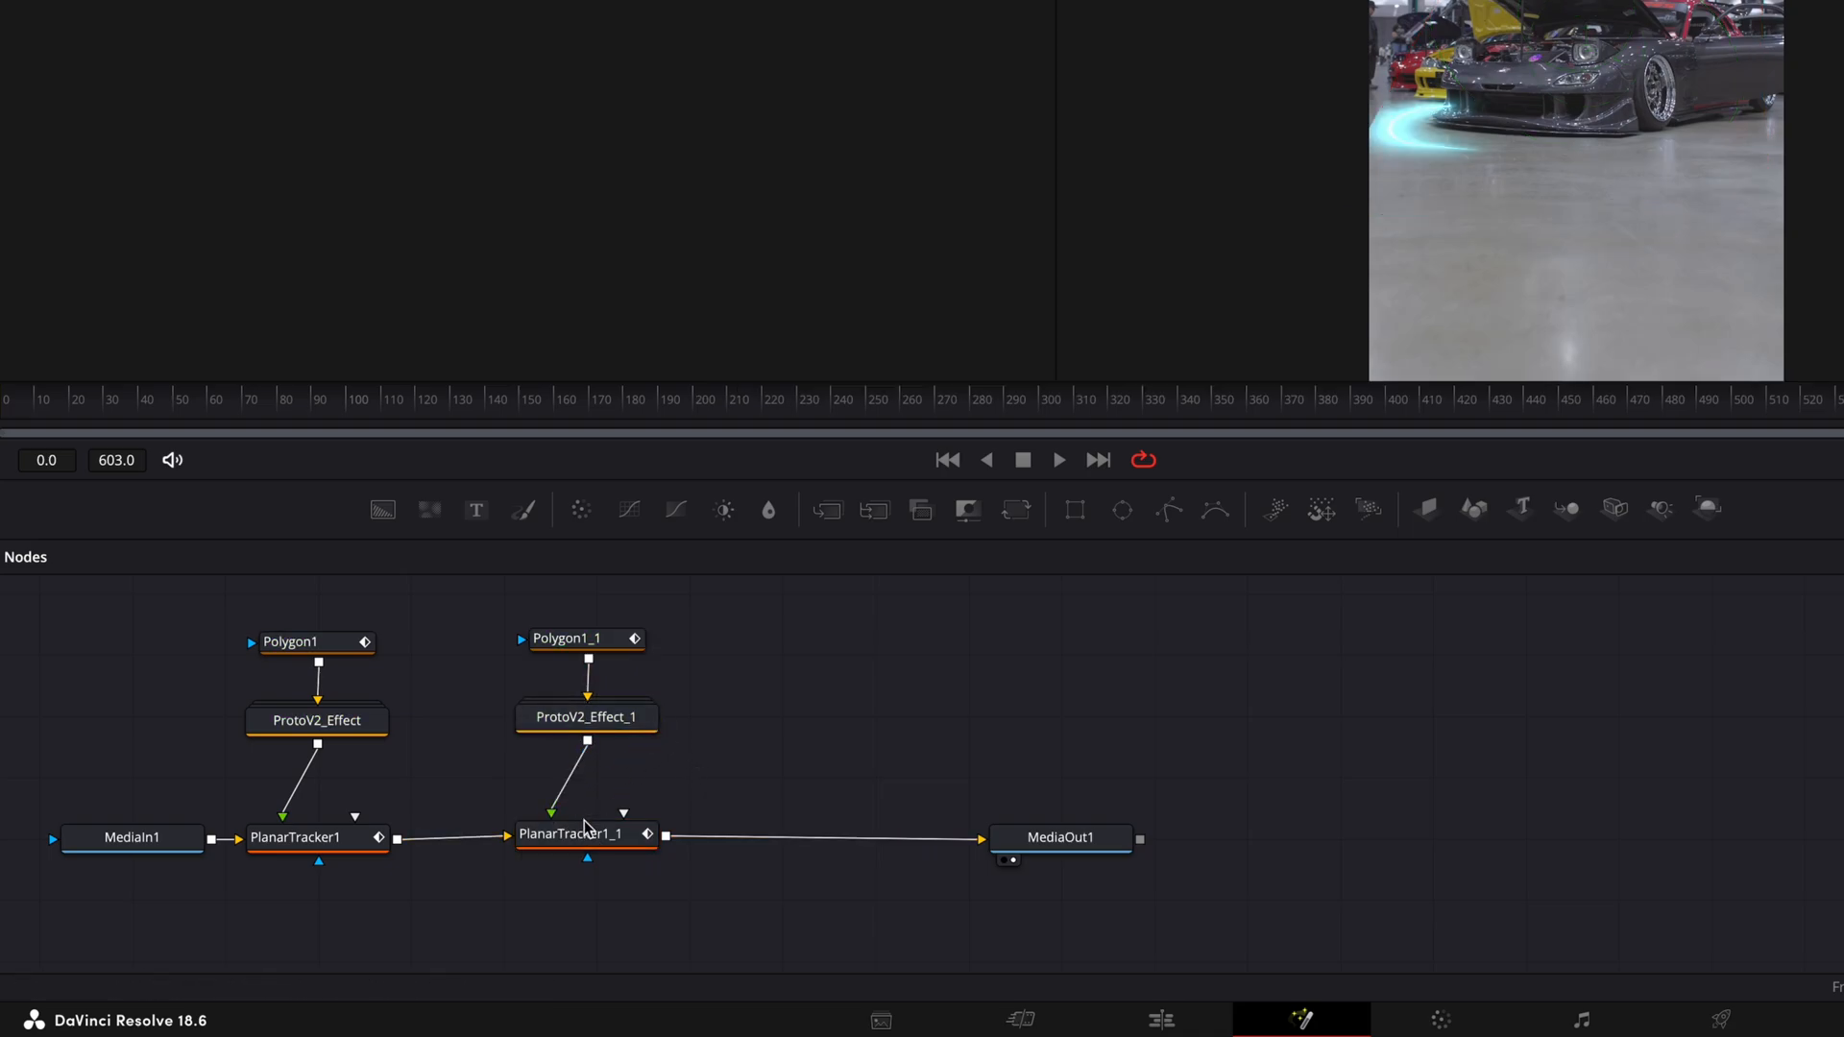
Step: Adjust the second planar tracker's corner pin and review the second streak across frames
{"action": "left_click", "coordinate": [569, 833]}
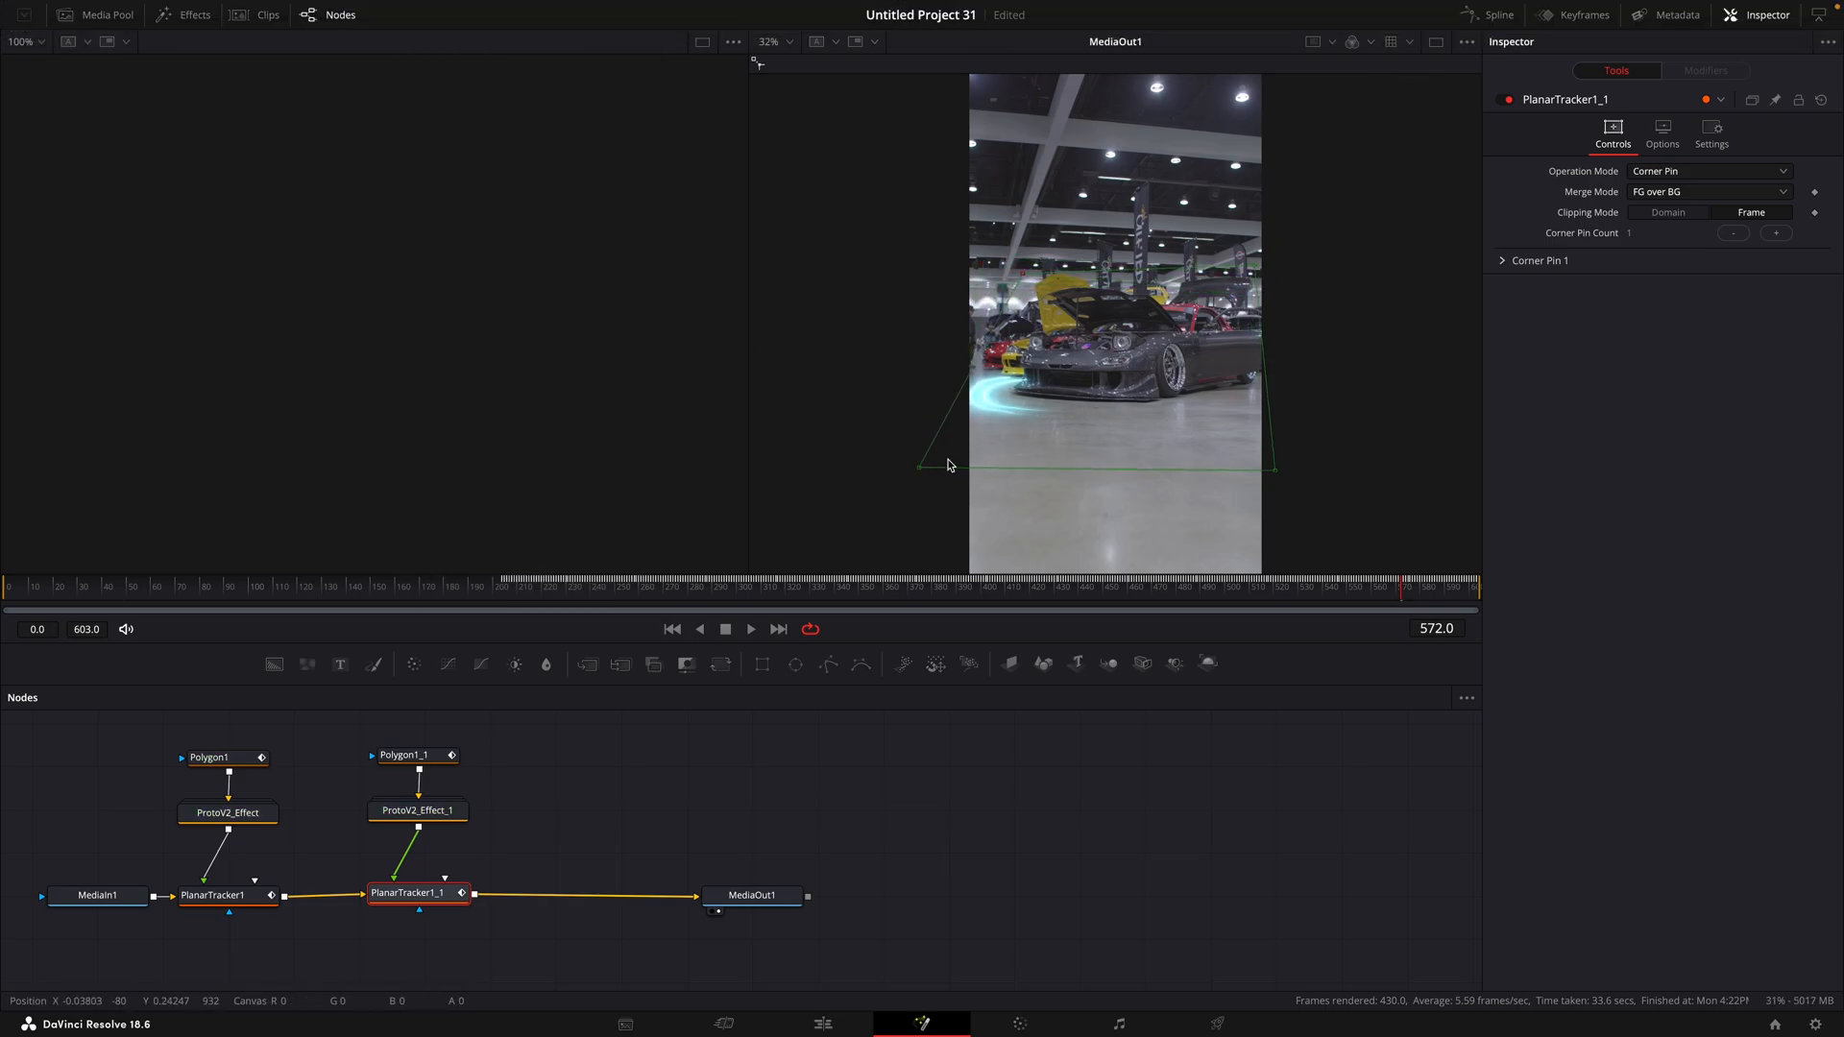
{"action": "left_click", "coordinate": [1076, 586]}
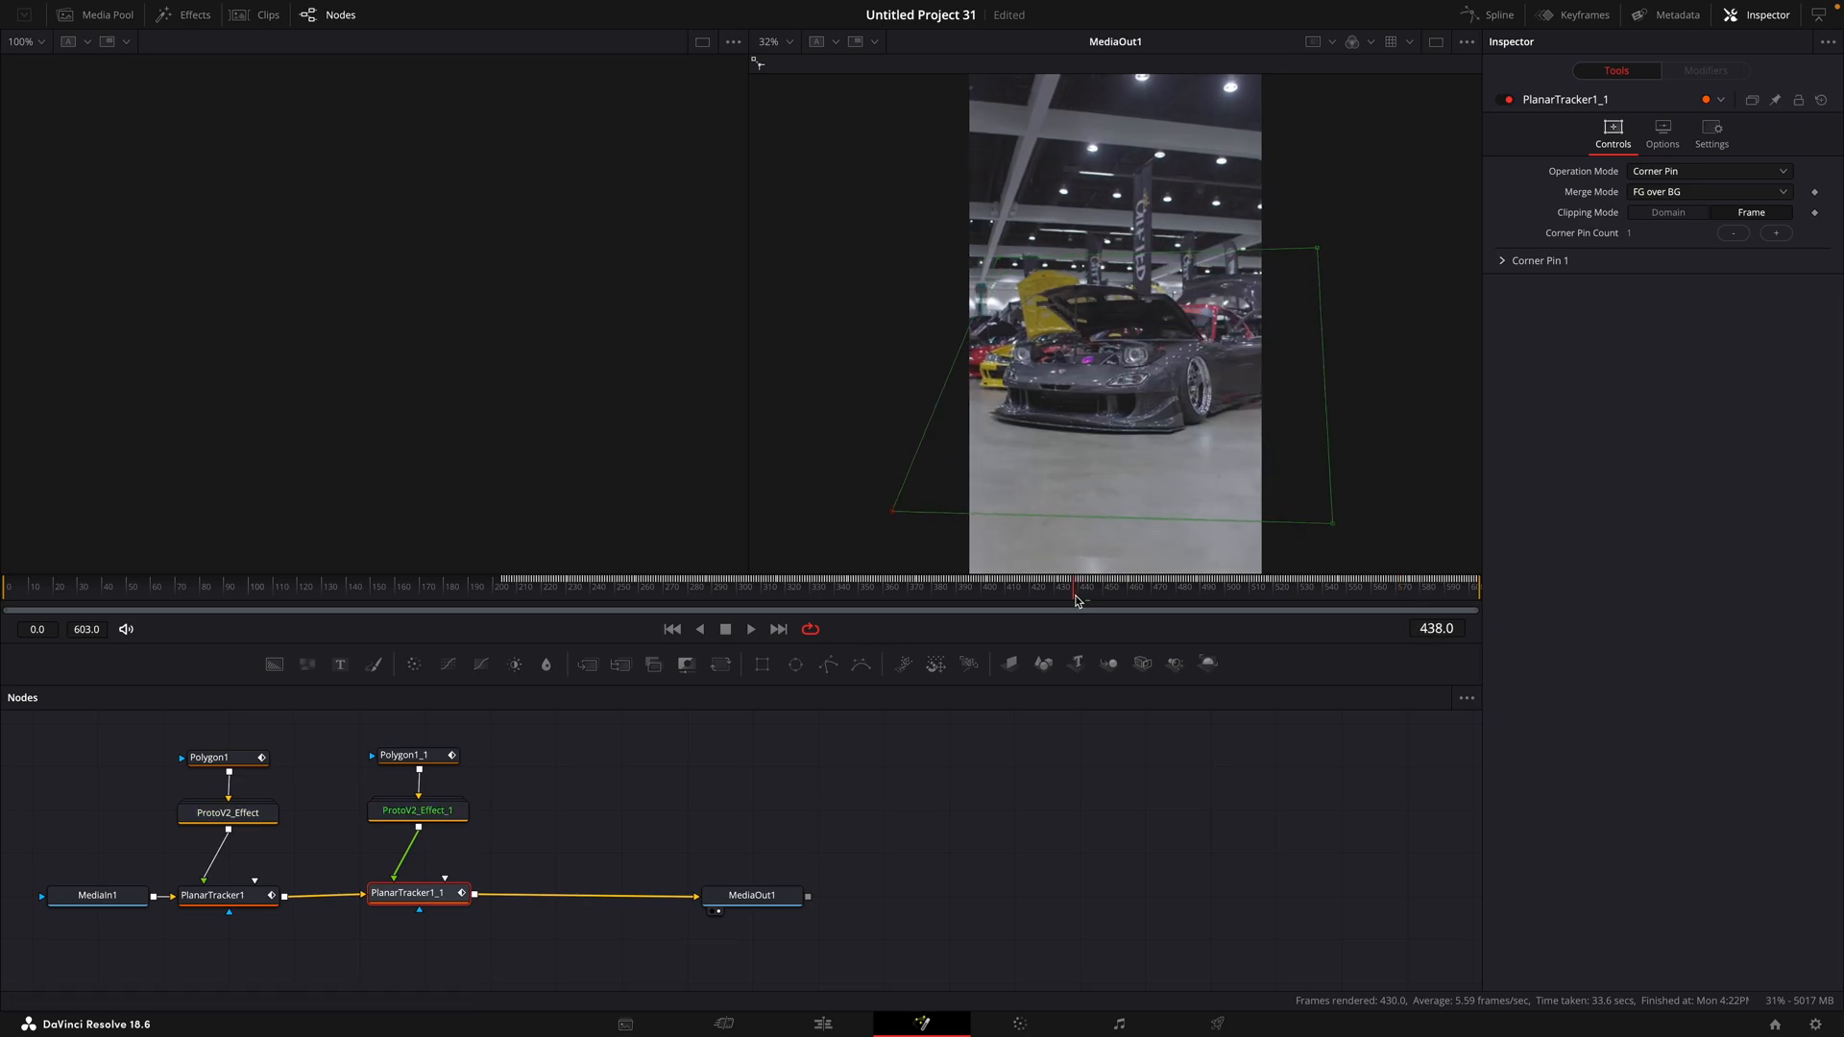
{"action": "left_click", "coordinate": [1200, 587]}
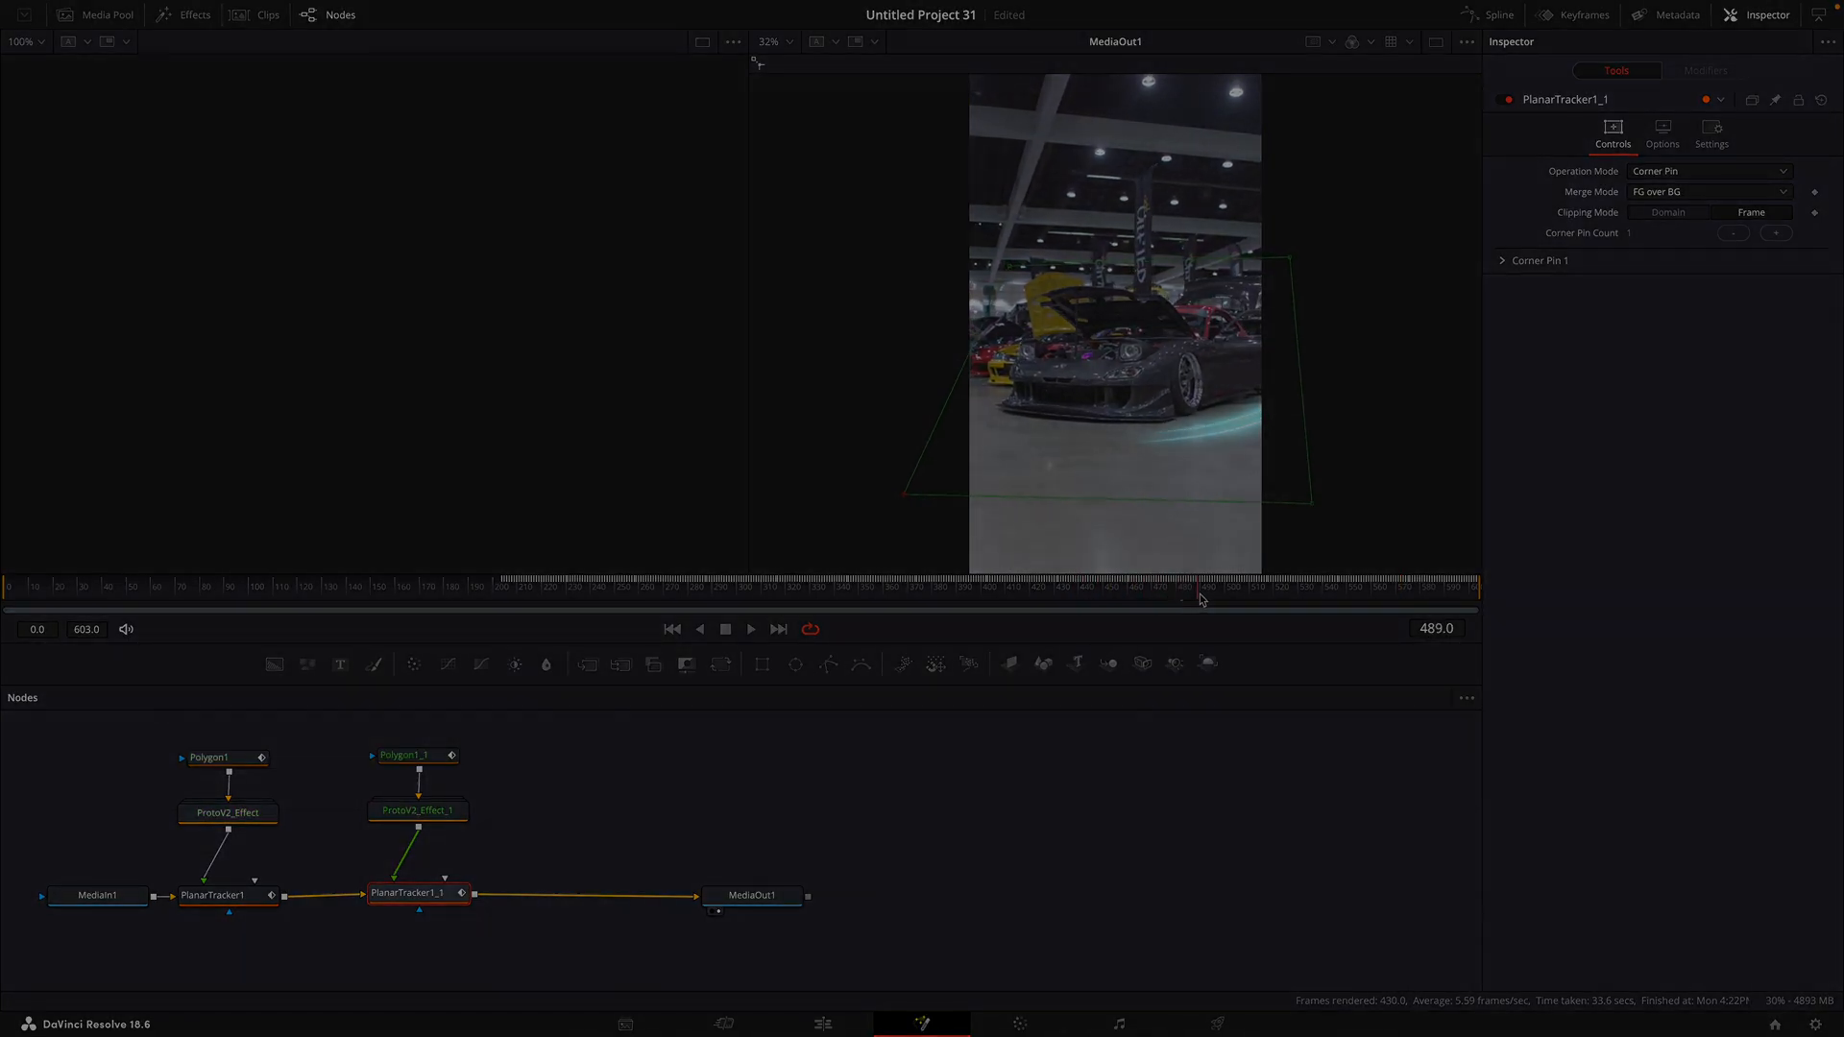
{"action": "left_click", "coordinate": [822, 1024]}
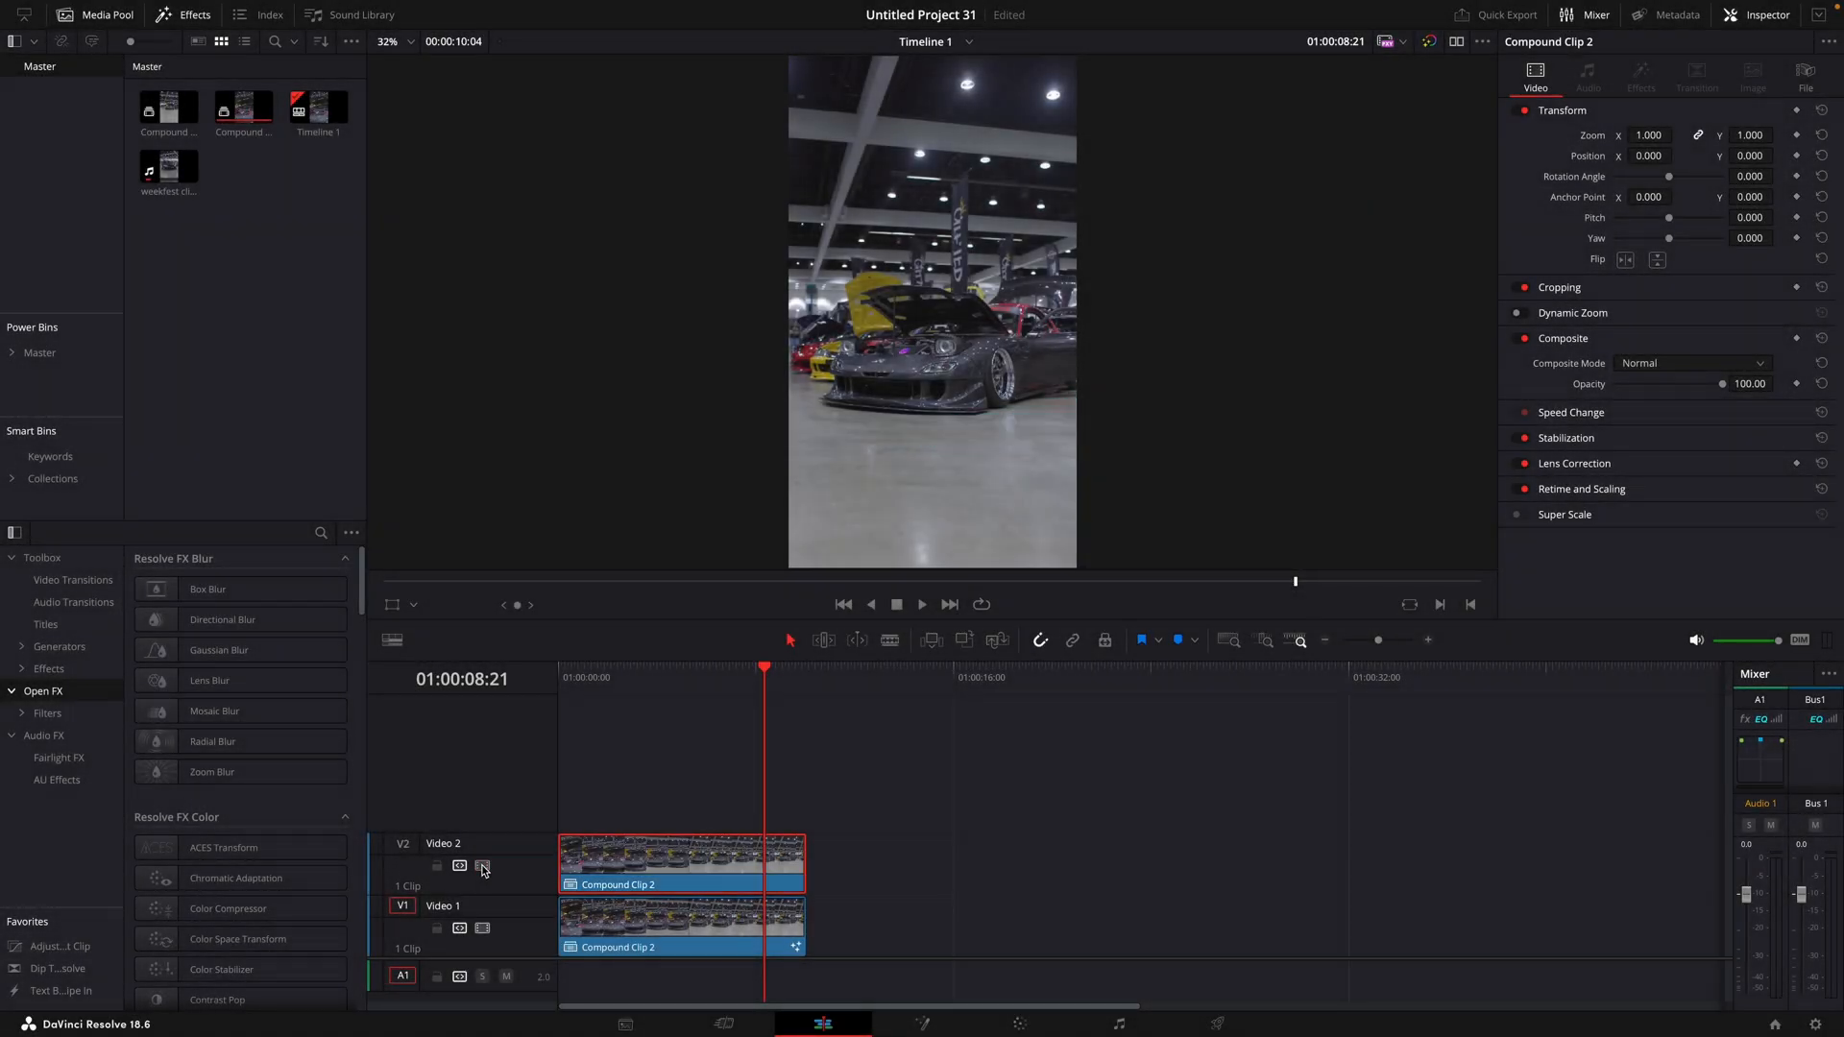
{"action": "left_click", "coordinate": [1018, 1023]}
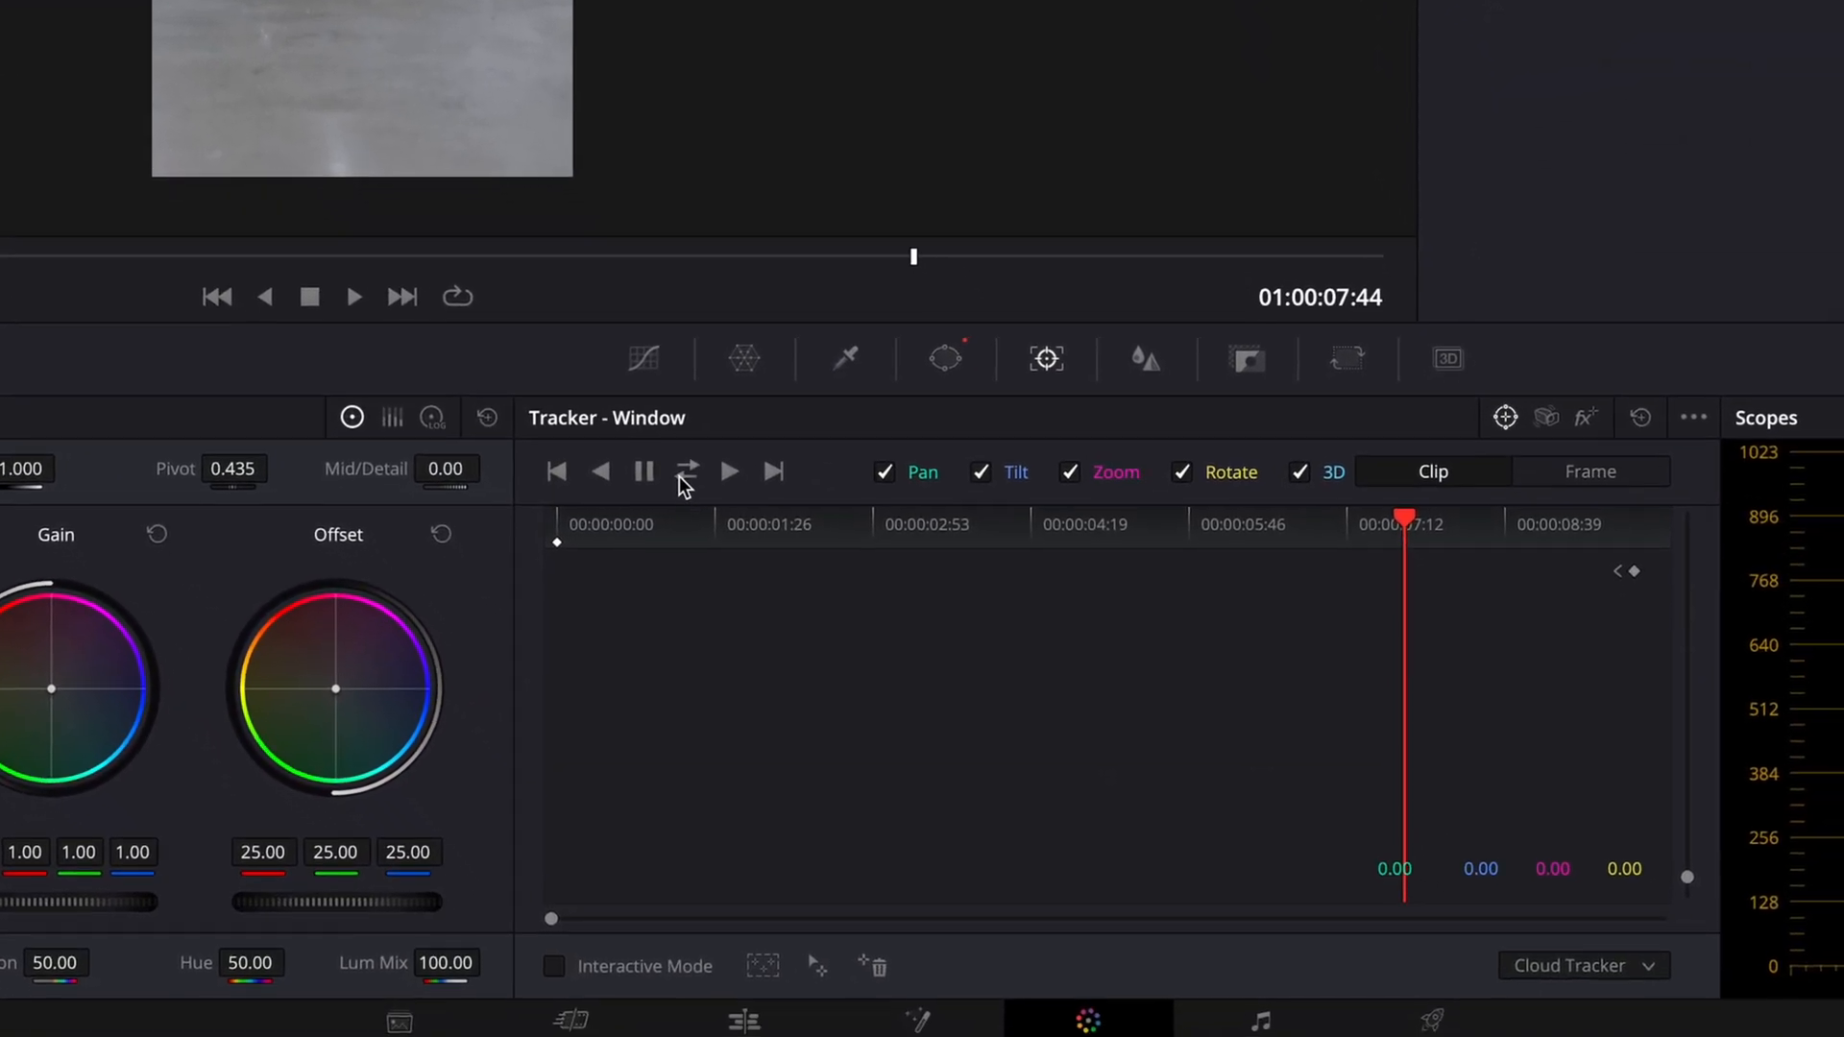
Step: Track the car's polygon power window forward and backward, then refine an outline point
{"action": "left_click", "coordinate": [687, 472]}
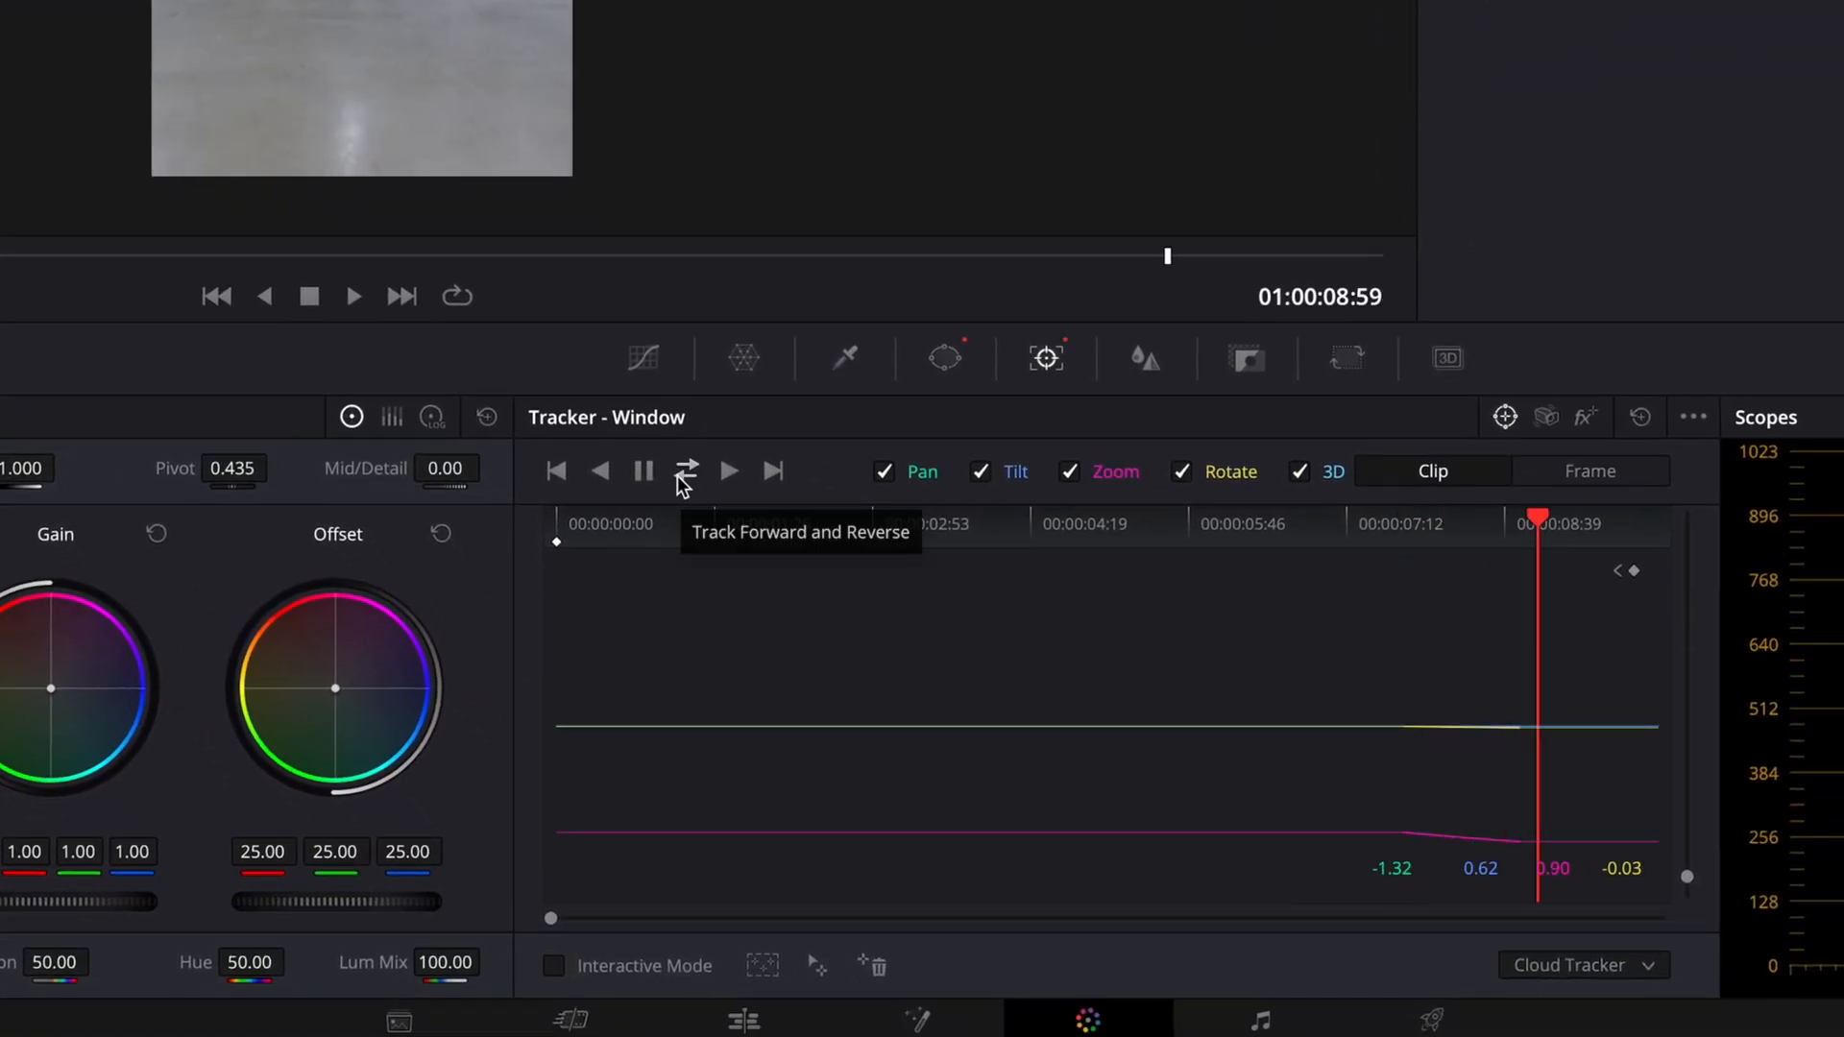
{"action": "left_click", "coordinate": [686, 471]}
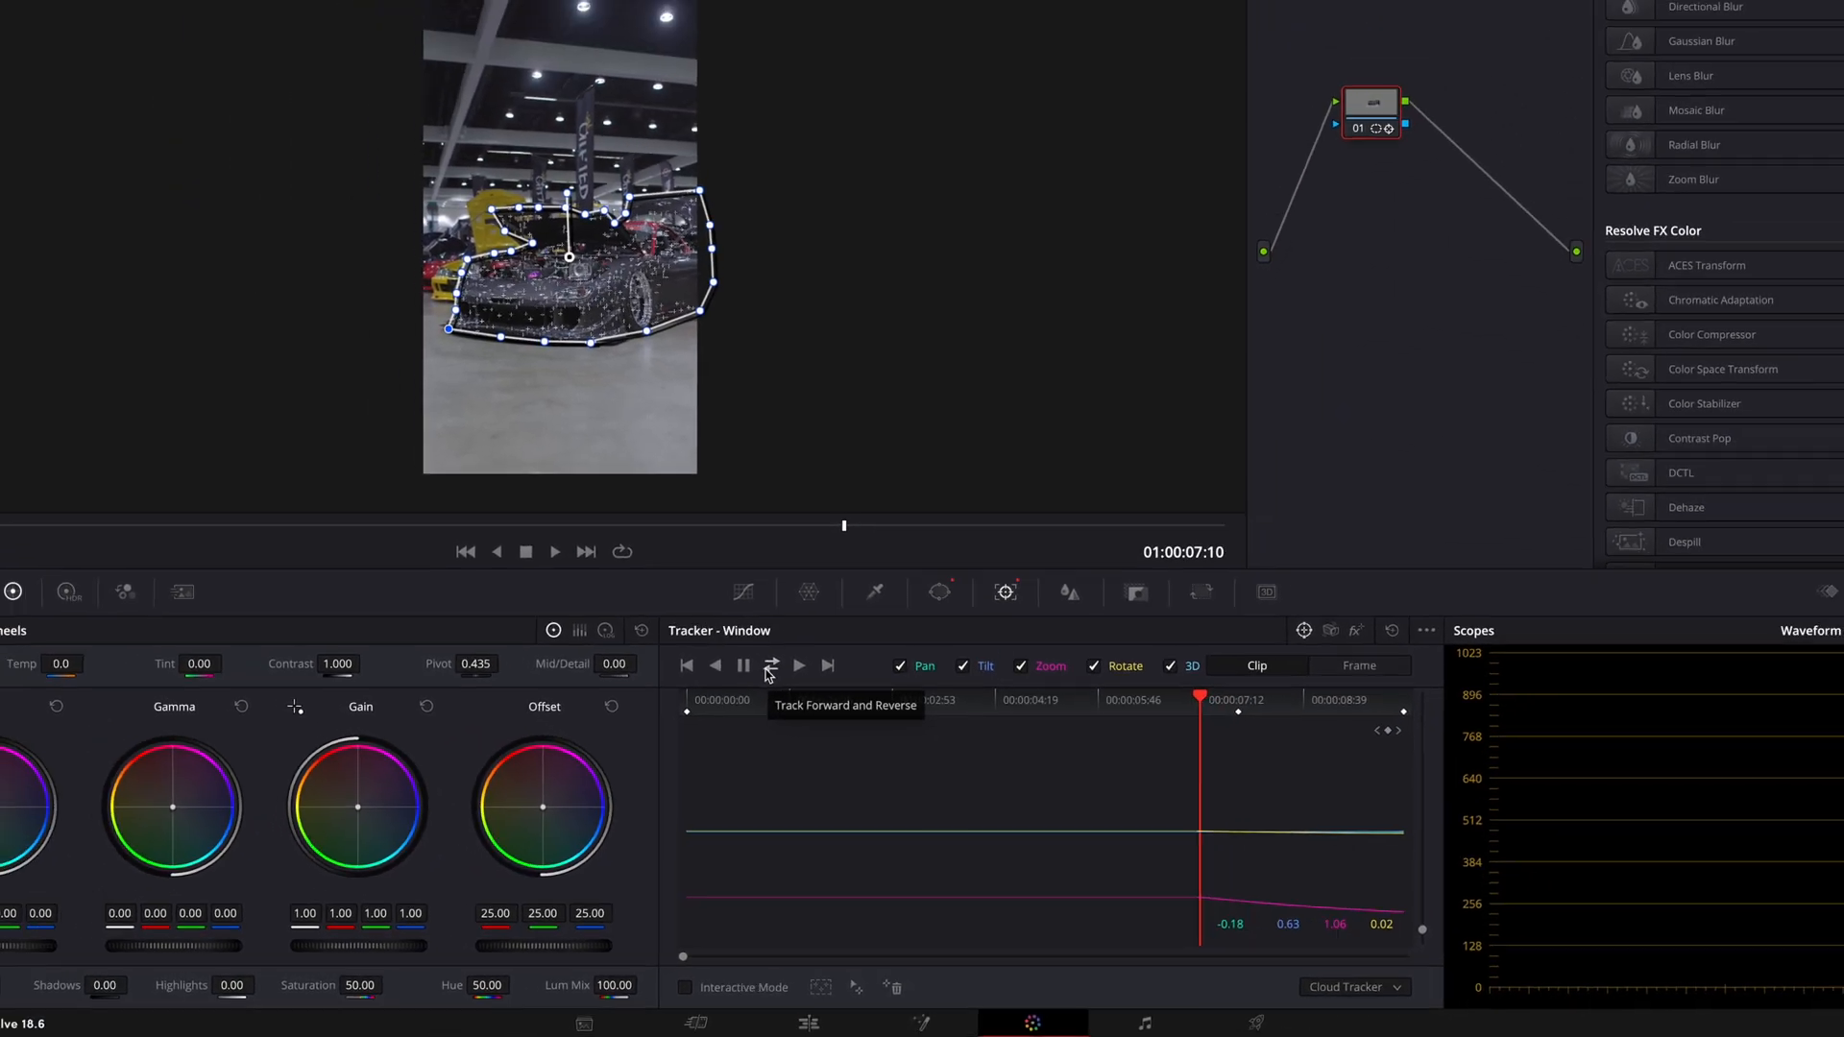
{"action": "left_click", "coordinate": [744, 666]}
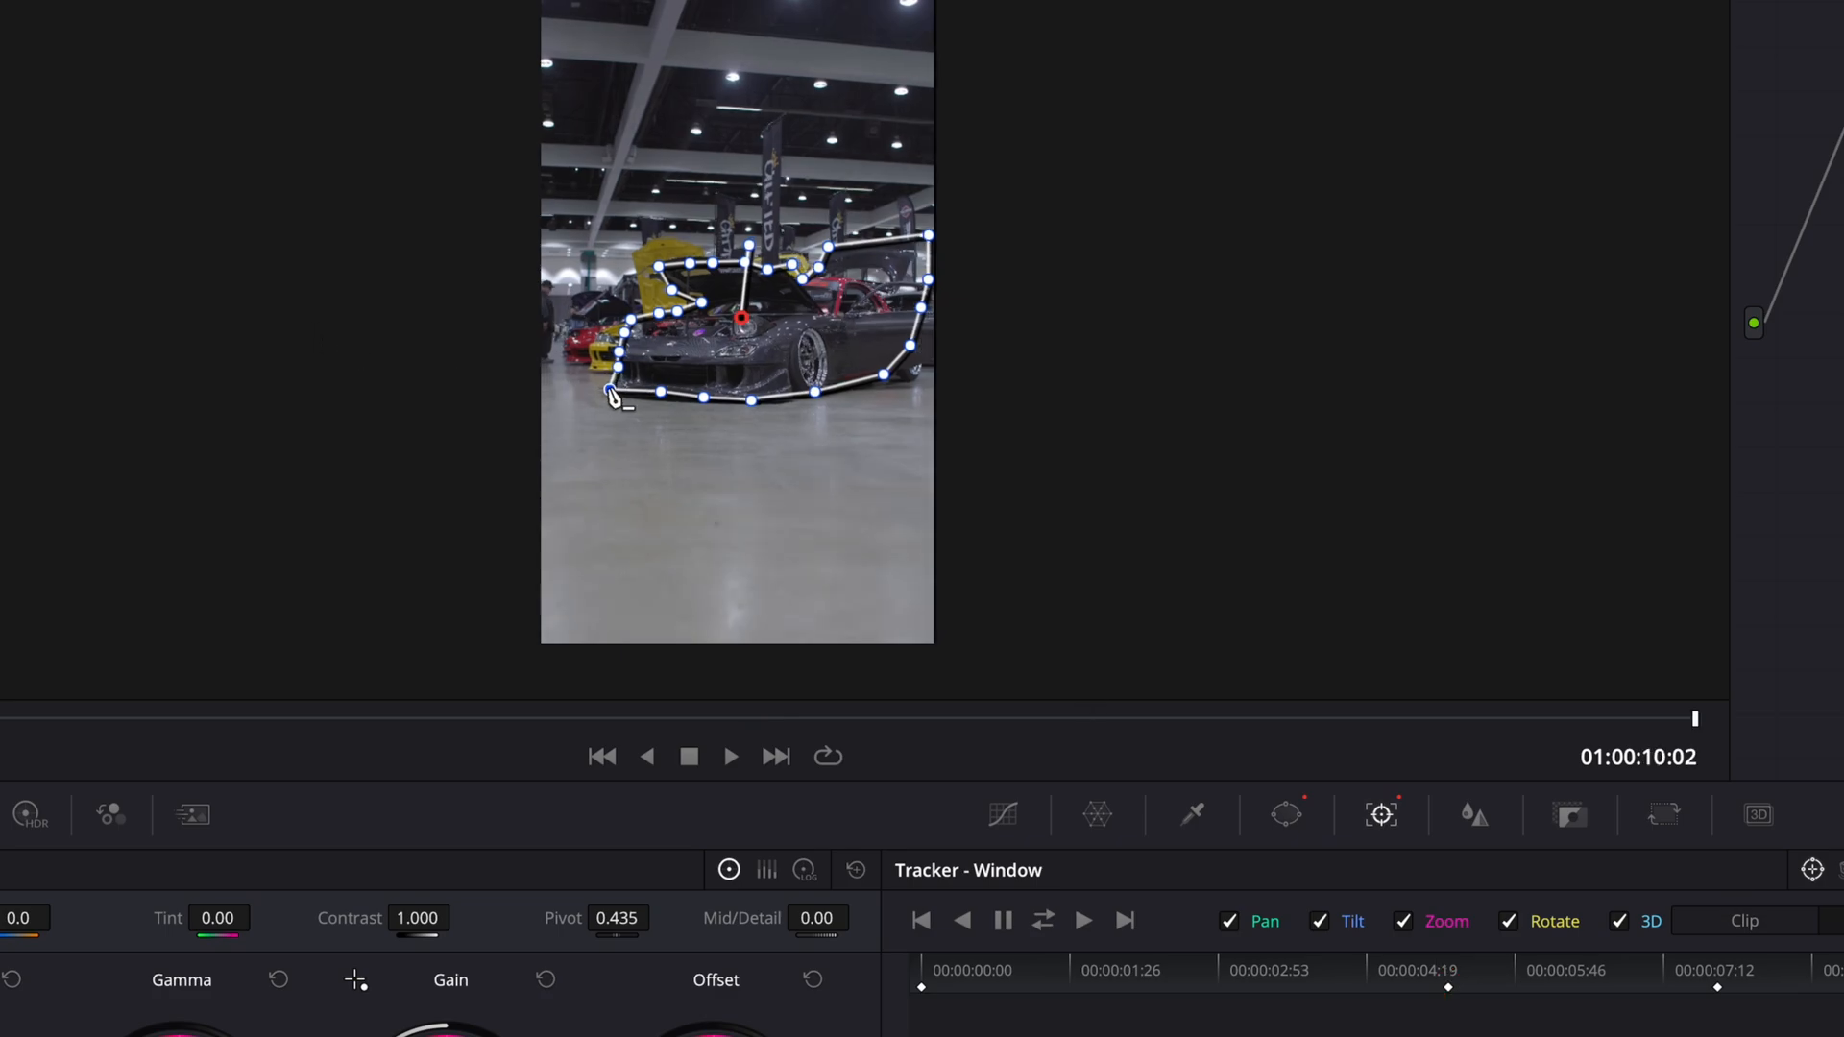
{"action": "left_click", "coordinate": [835, 601]}
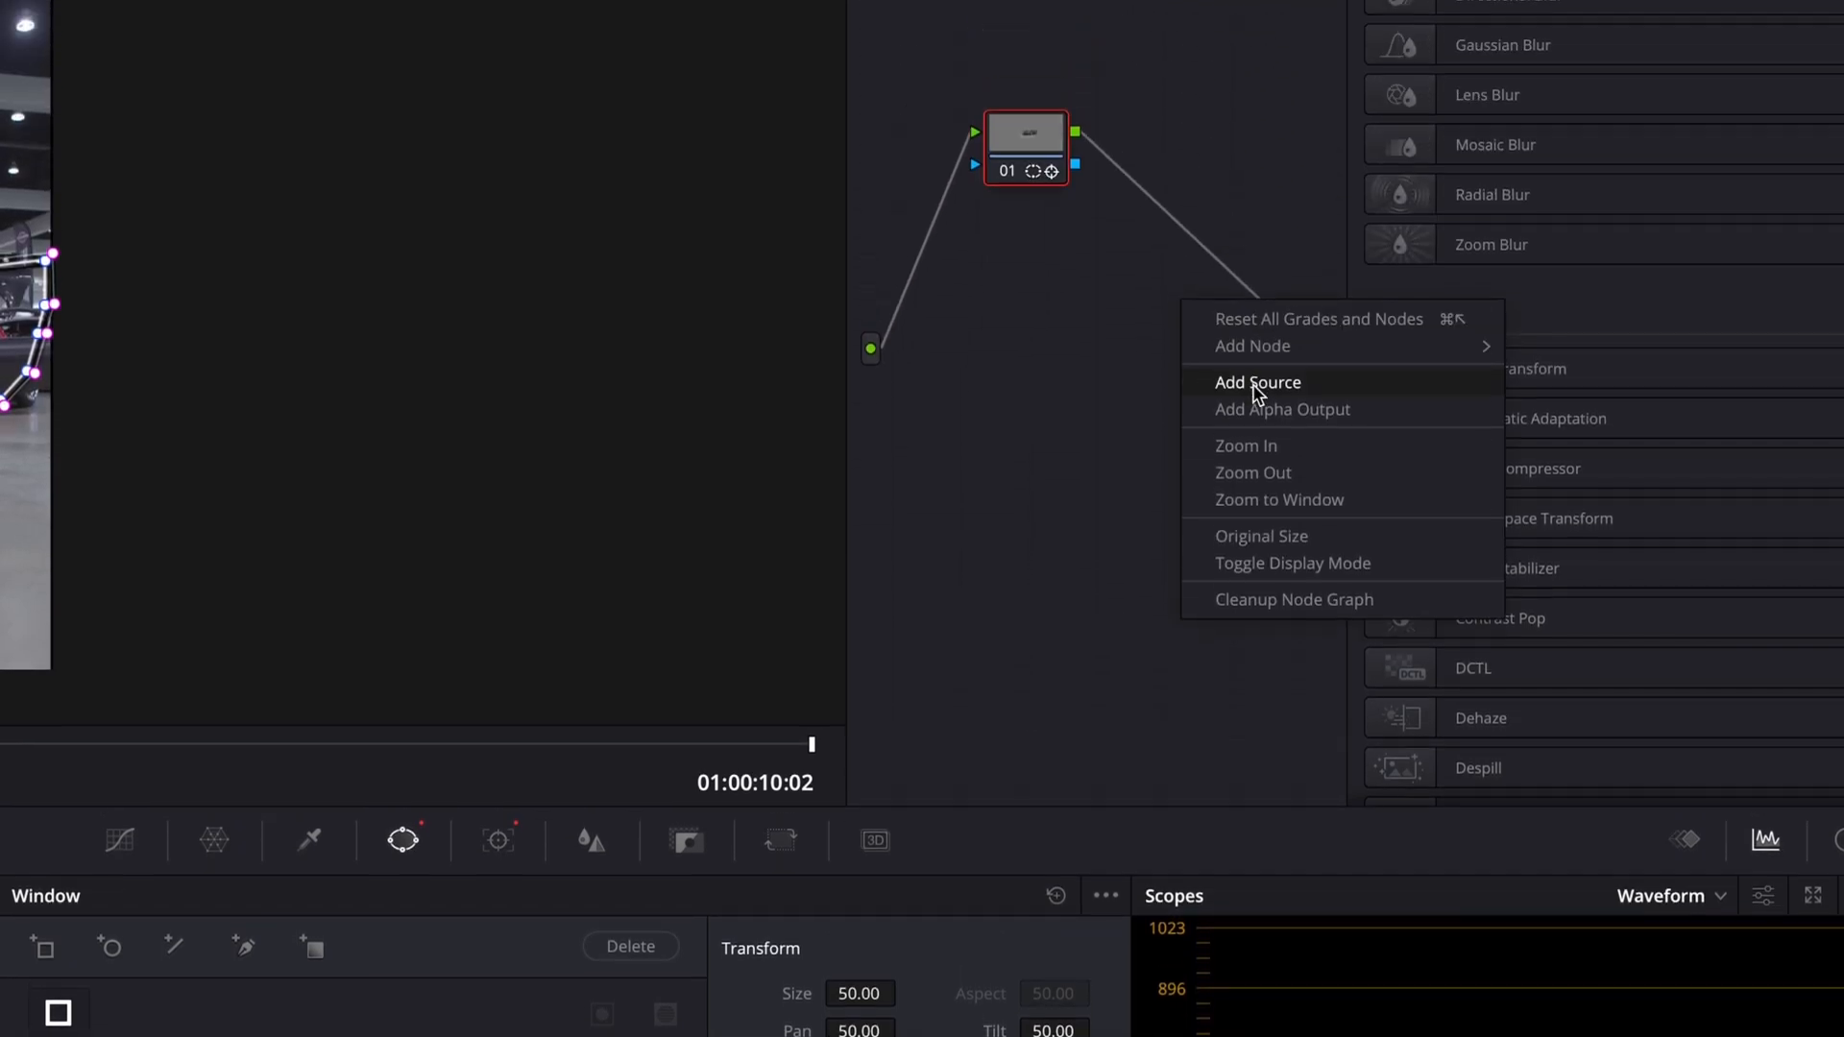
Step: Add an Alpha Output and link the car-mask node's key output to it
{"action": "left_click", "coordinate": [1257, 382]}
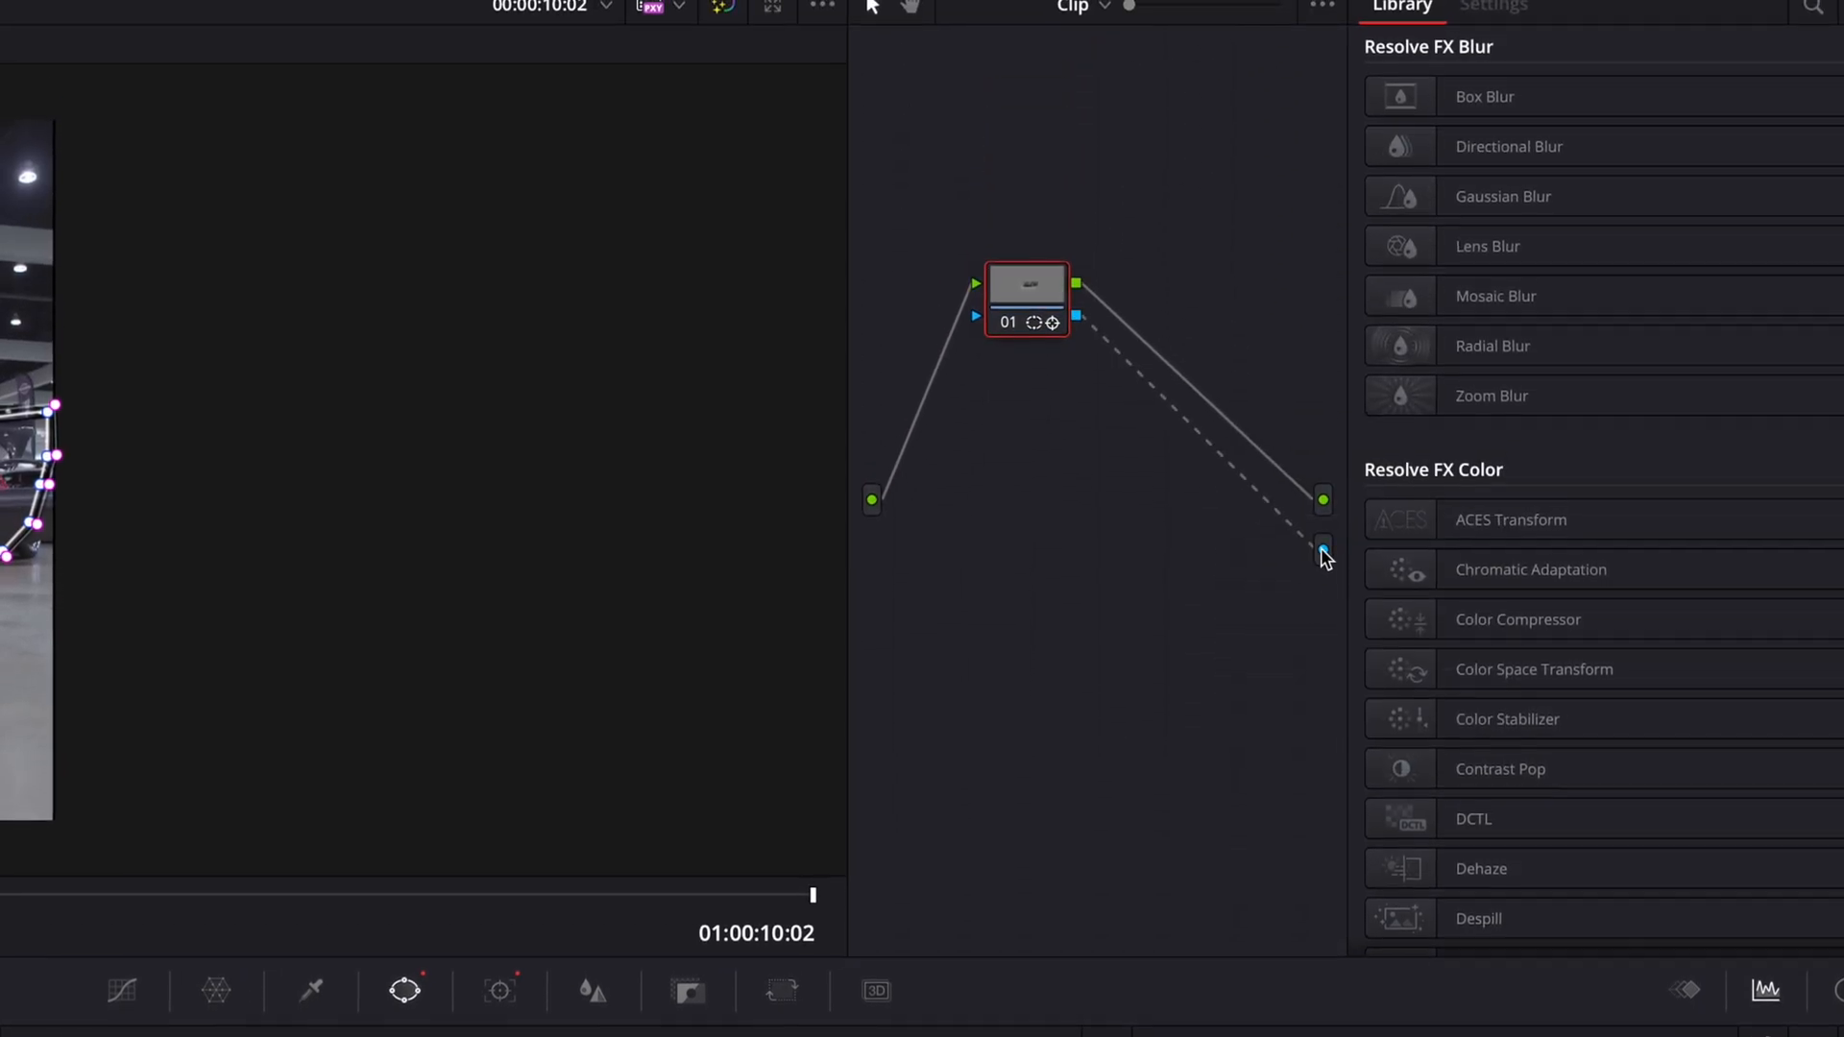